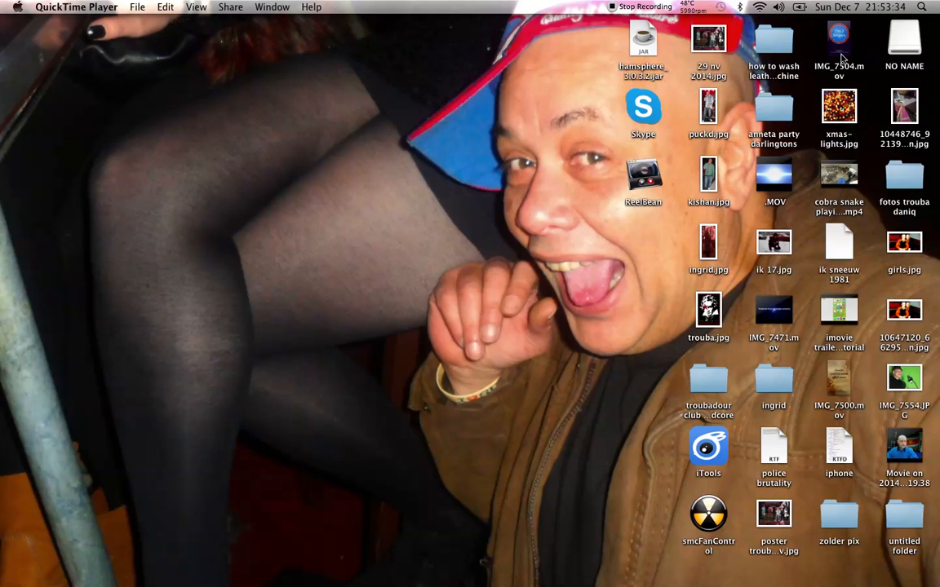
- Open the NO NAME drive in Finder and select the Skype copy application
double_click(914, 41)
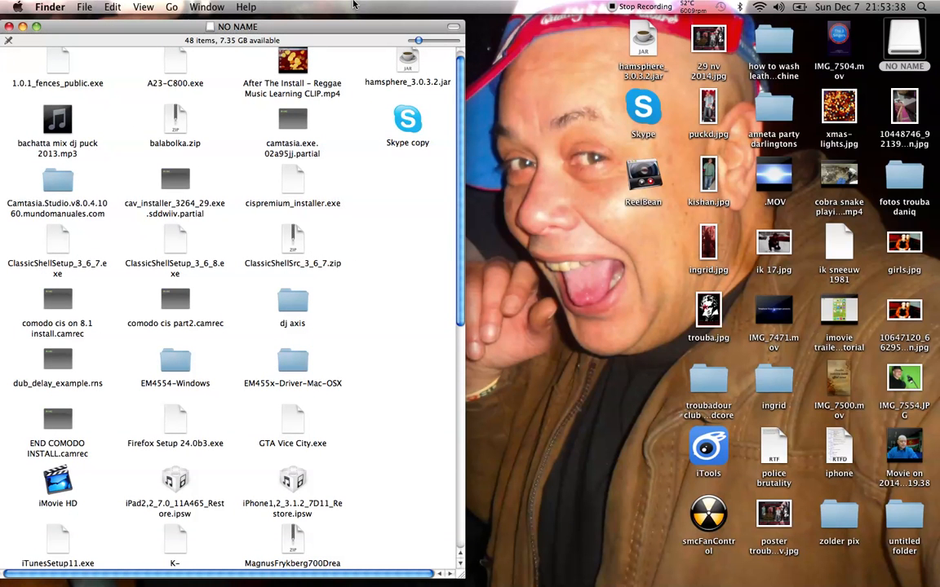
left_click(408, 120)
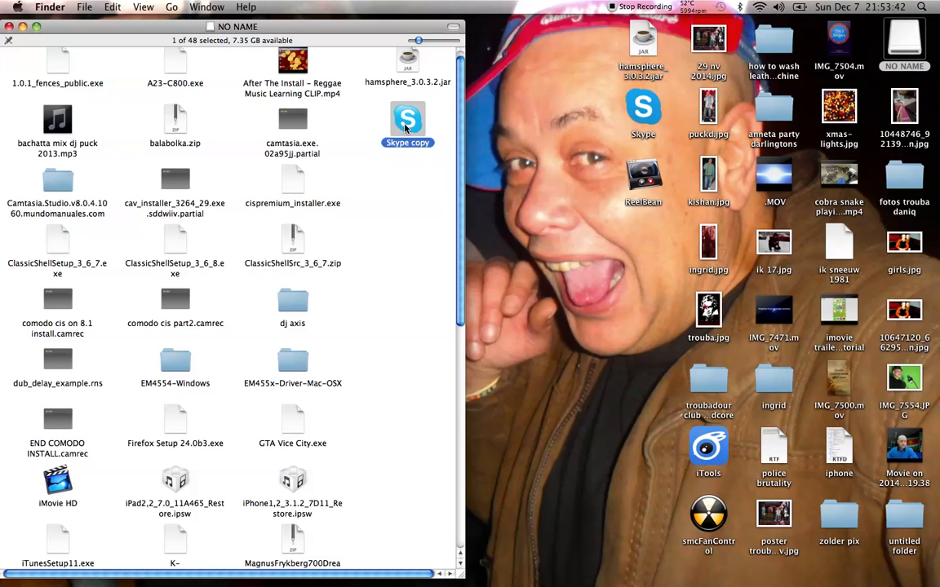
mouse_move(413, 120)
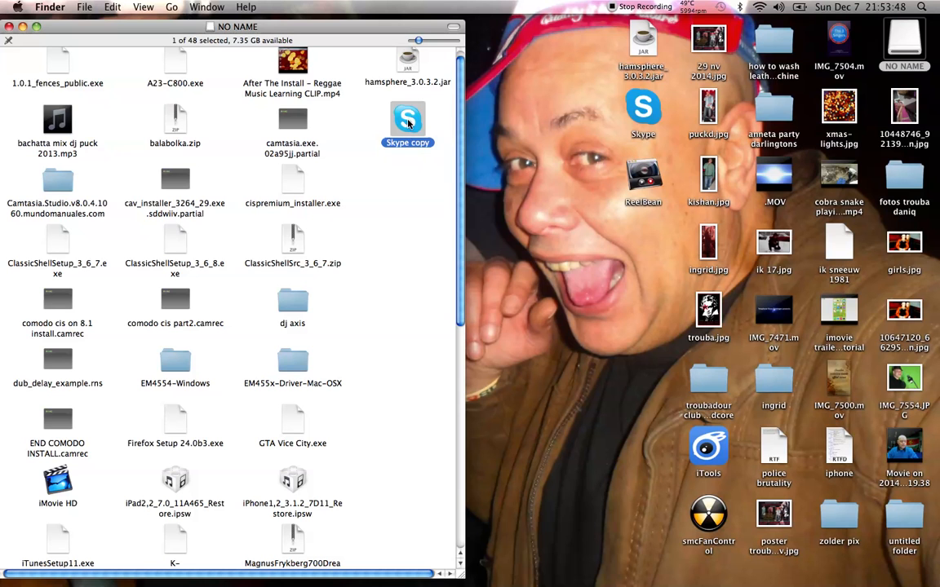
- Show Package Contents of the Skype copy application
right_click(407, 121)
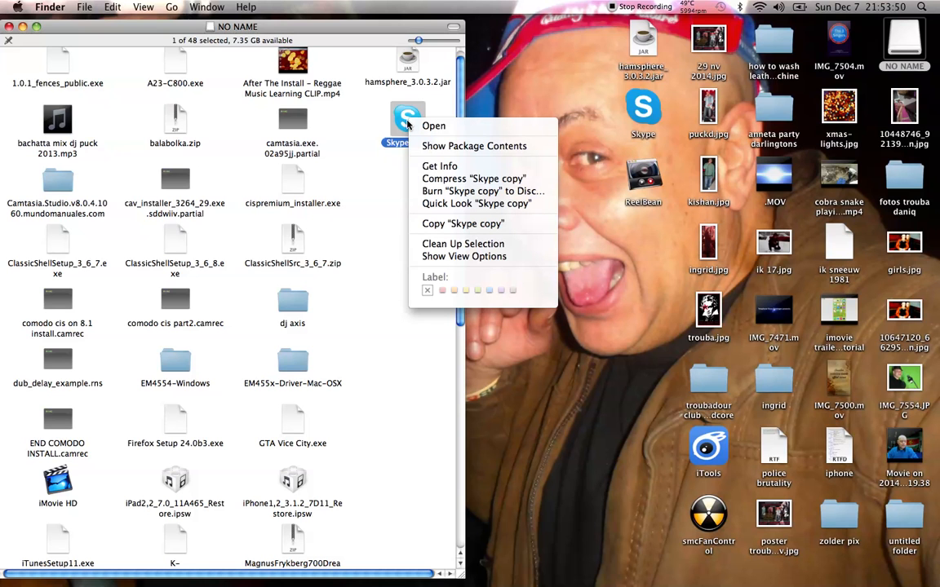
mouse_move(473, 146)
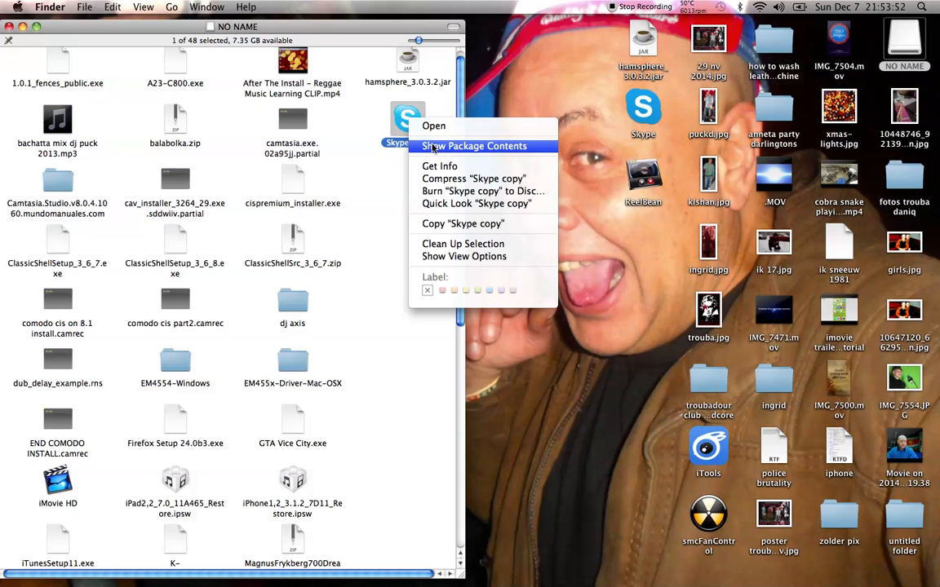
mouse_move(447, 150)
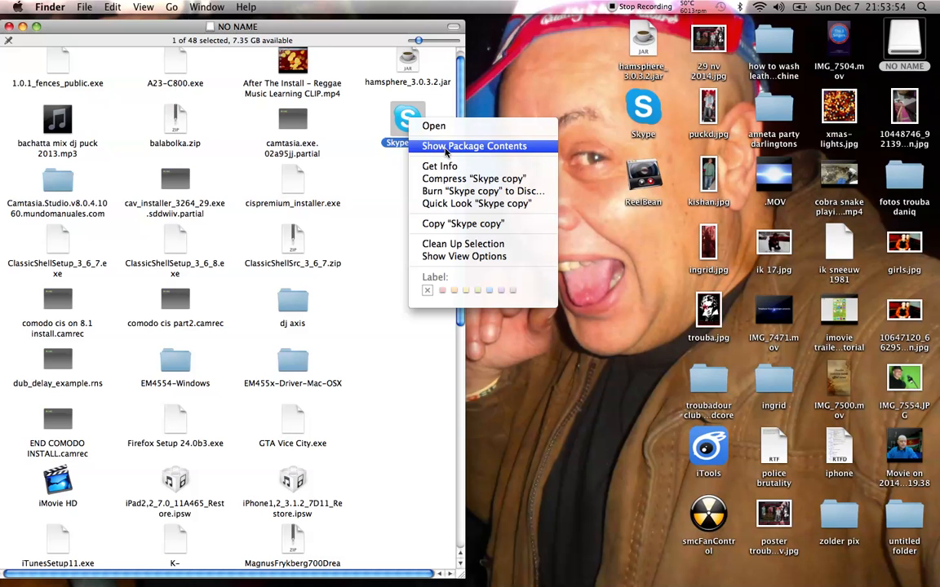
left_click(476, 147)
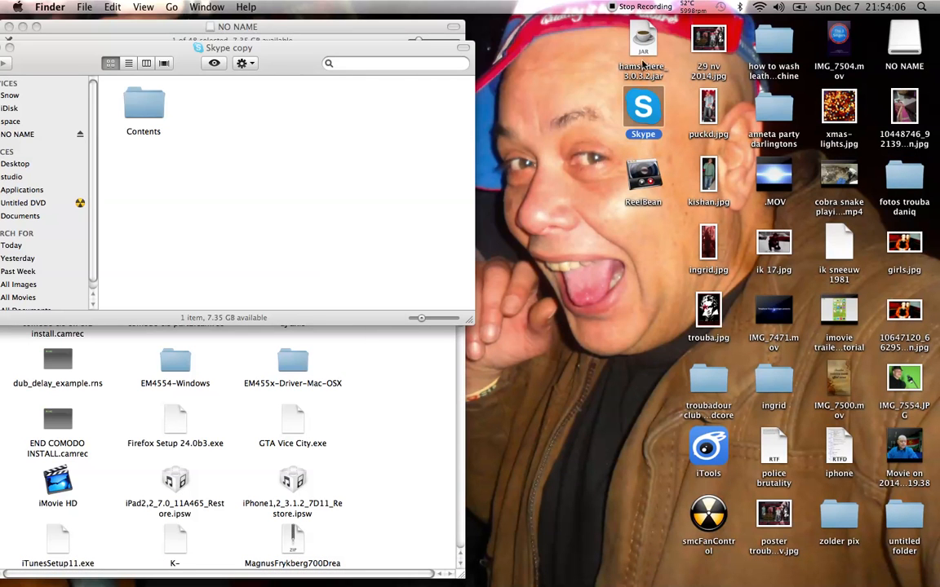
- Show Package Contents of the desktop Skype app and place its window beside the Skype copy window
right_click(643, 106)
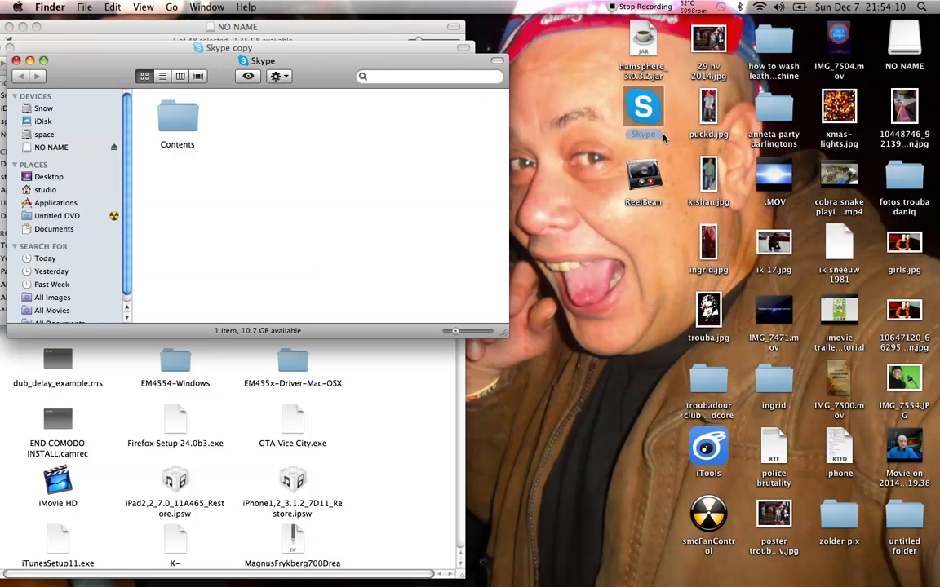
left_click_drag(263, 60, 312, 65)
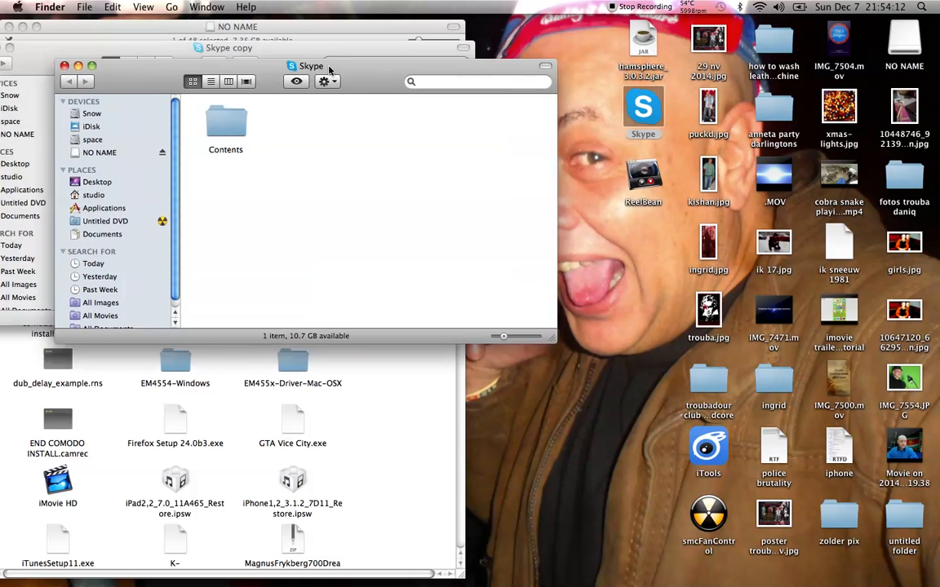
left_click_drag(310, 65, 721, 47)
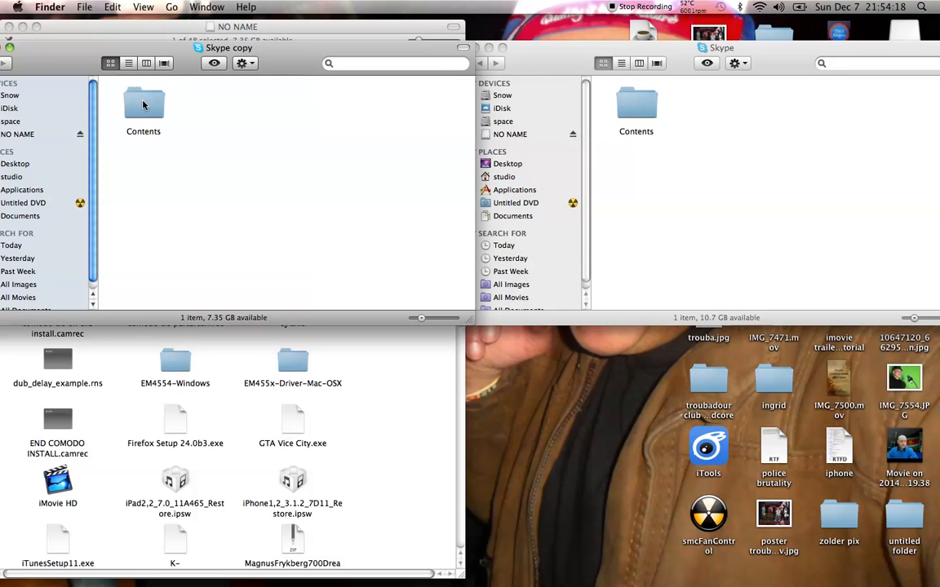
- Open the Contents folders of both packages and compare their Info.plist and PkgInfo files
double_click(144, 104)
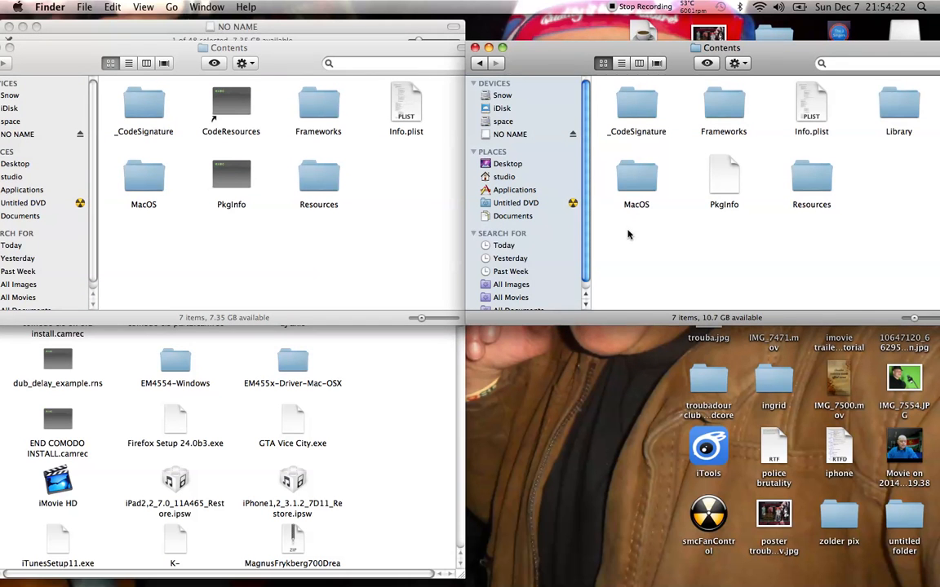
mouse_move(414, 239)
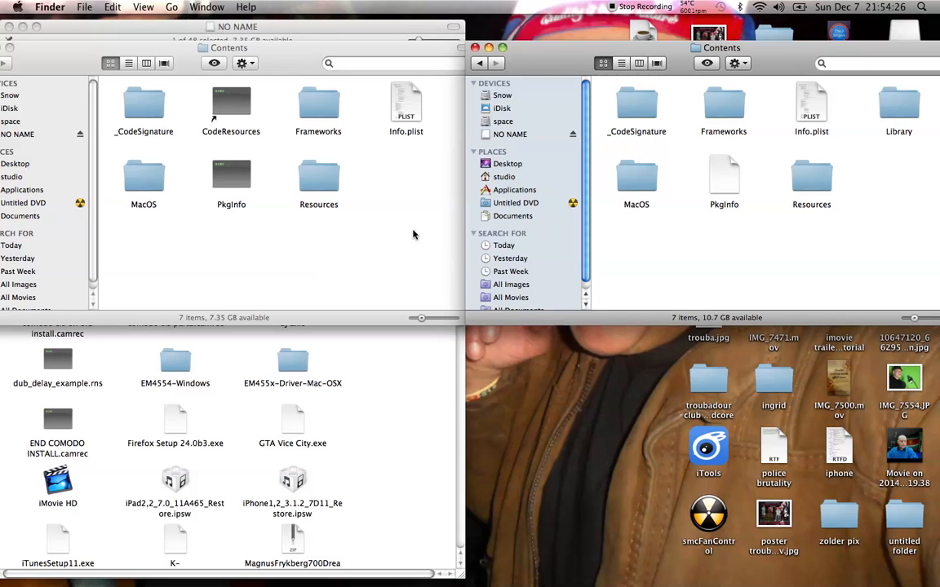
mouse_move(424, 238)
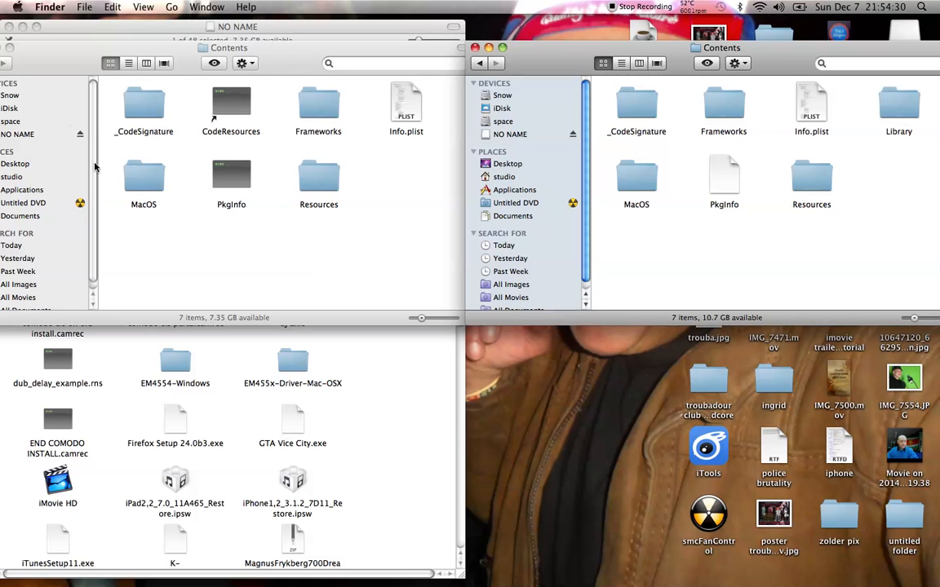
mouse_move(852, 175)
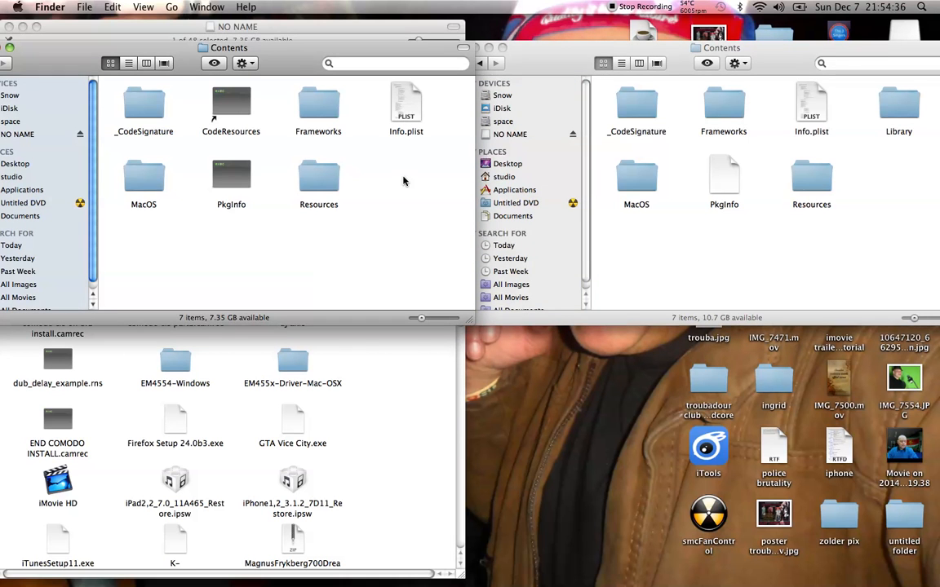
mouse_move(421, 140)
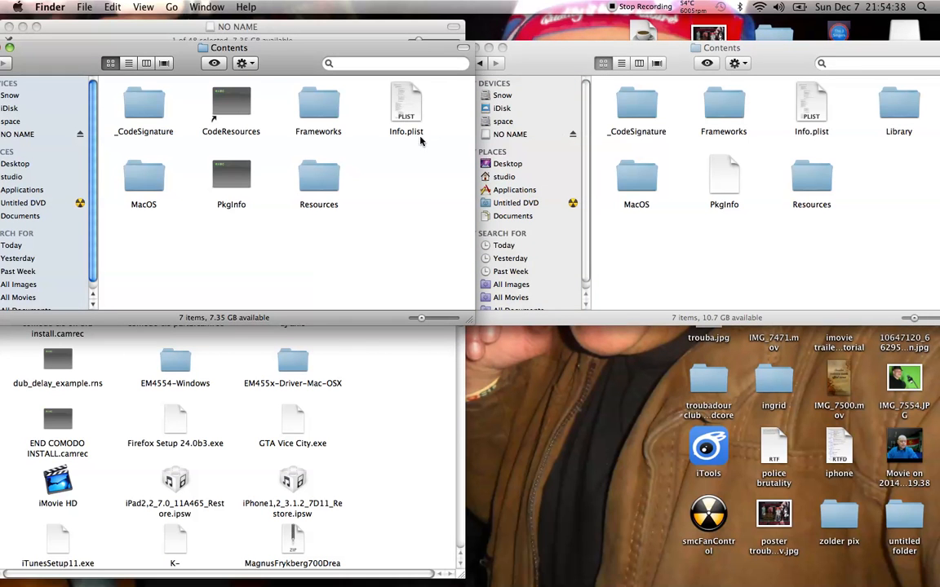
left_click(811, 106)
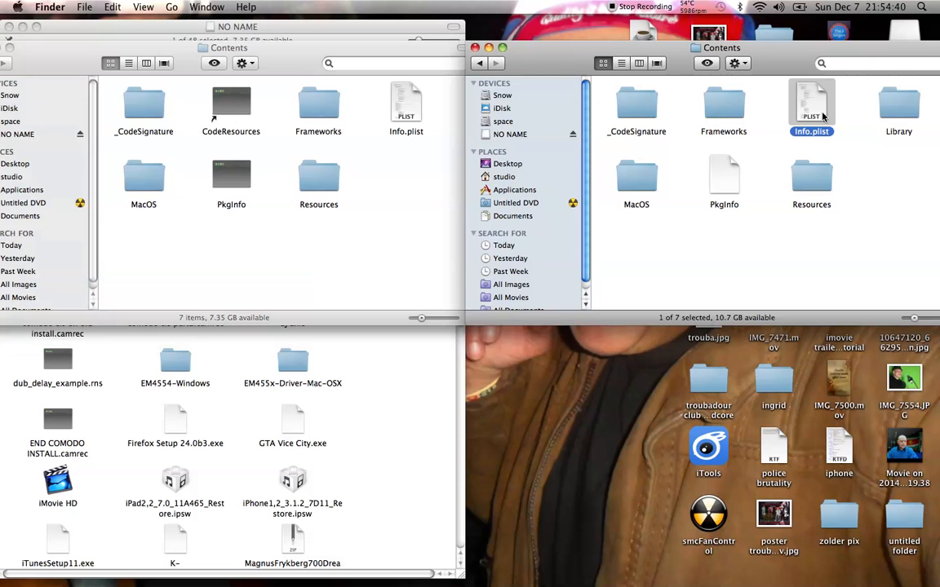
mouse_move(837, 144)
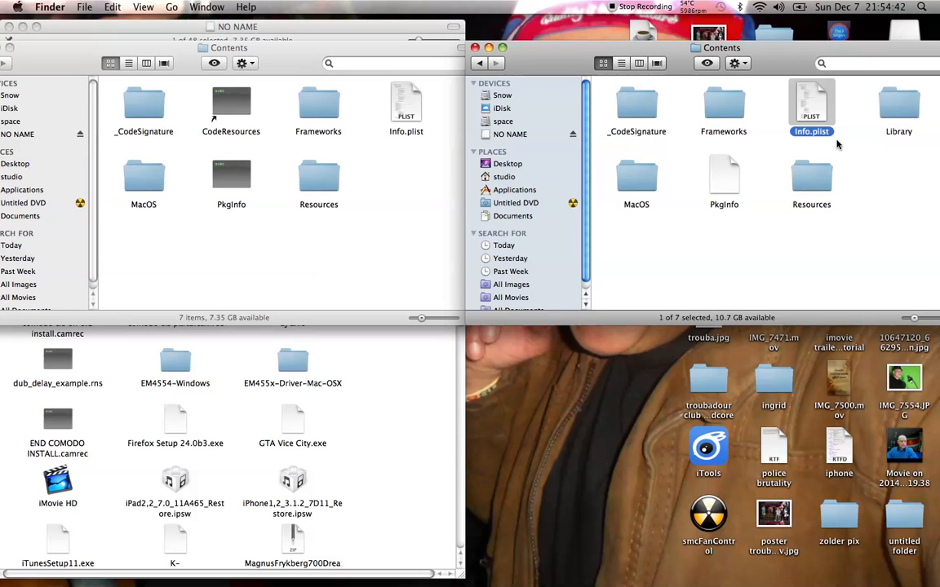
mouse_move(714, 219)
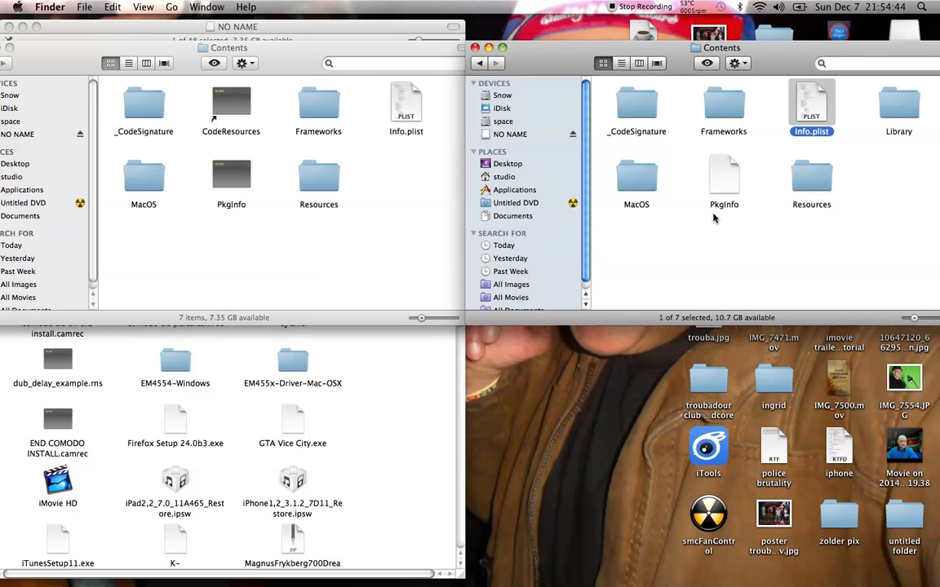
mouse_move(728, 215)
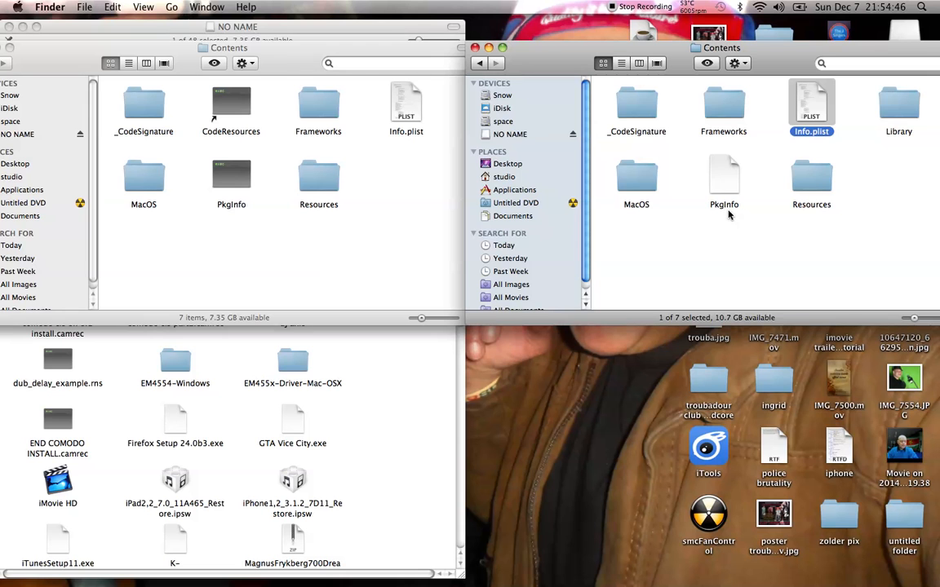
left_click(725, 172)
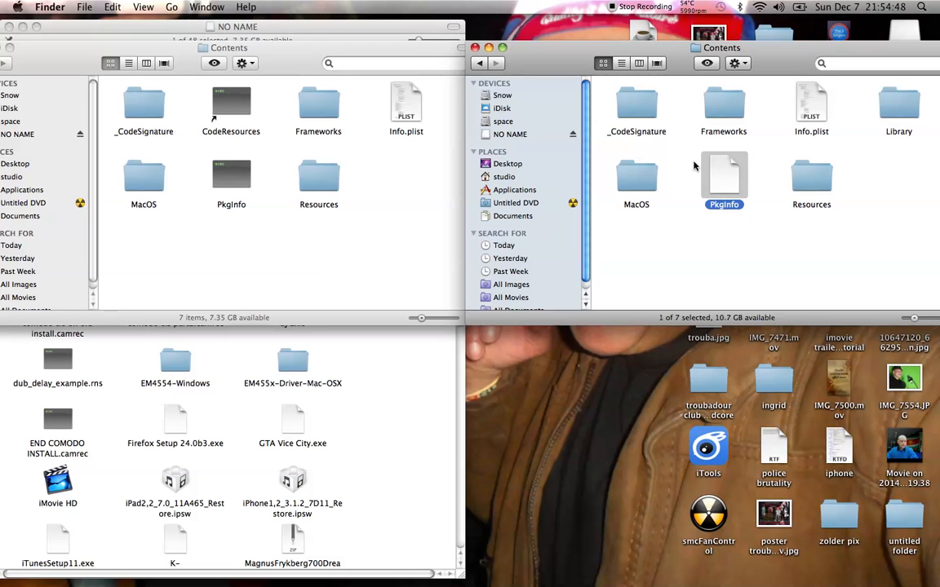
mouse_move(405, 123)
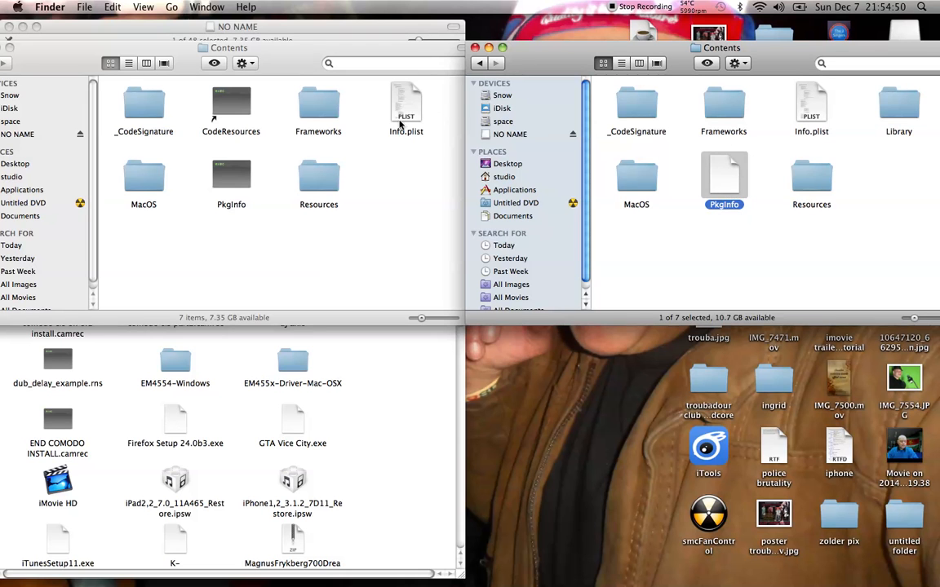
- Open the Skype copy and desktop Skype Info.plist files side by side in TextEdit
double_click(404, 105)
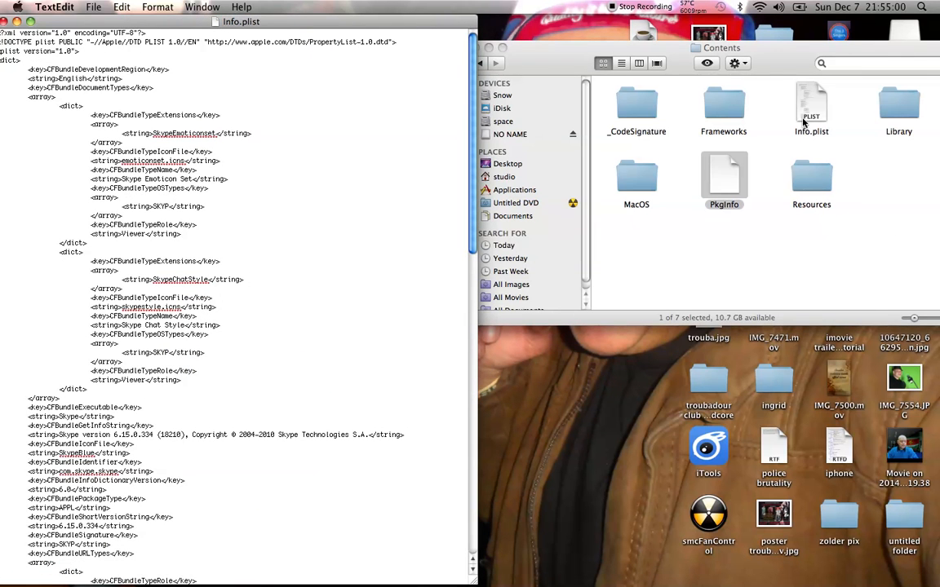
double_click(811, 107)
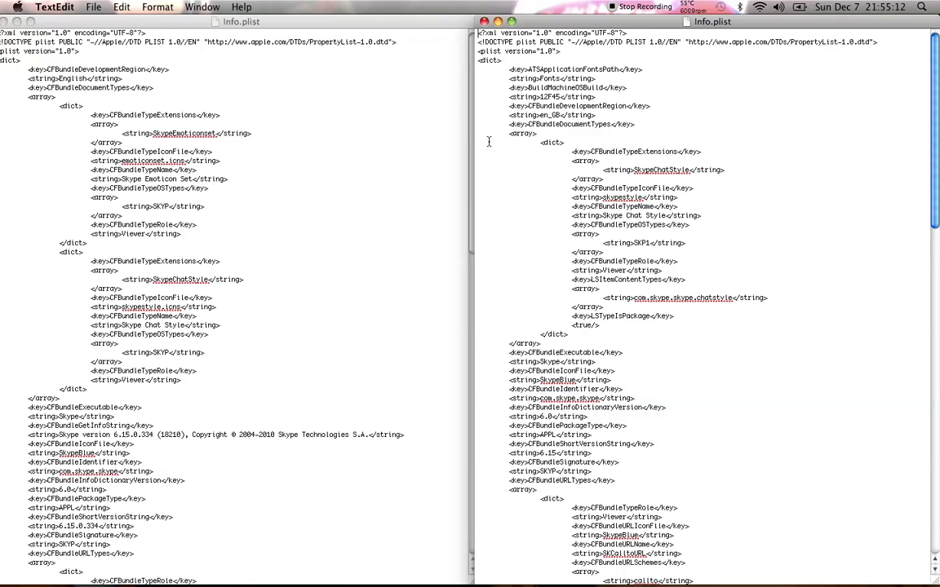
scroll("down", 3)
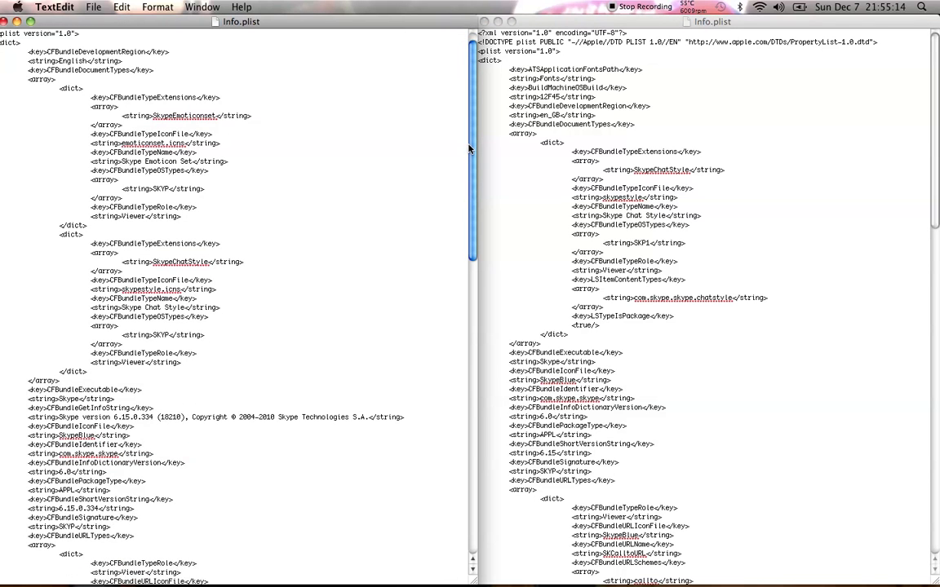
scroll("down", 3)
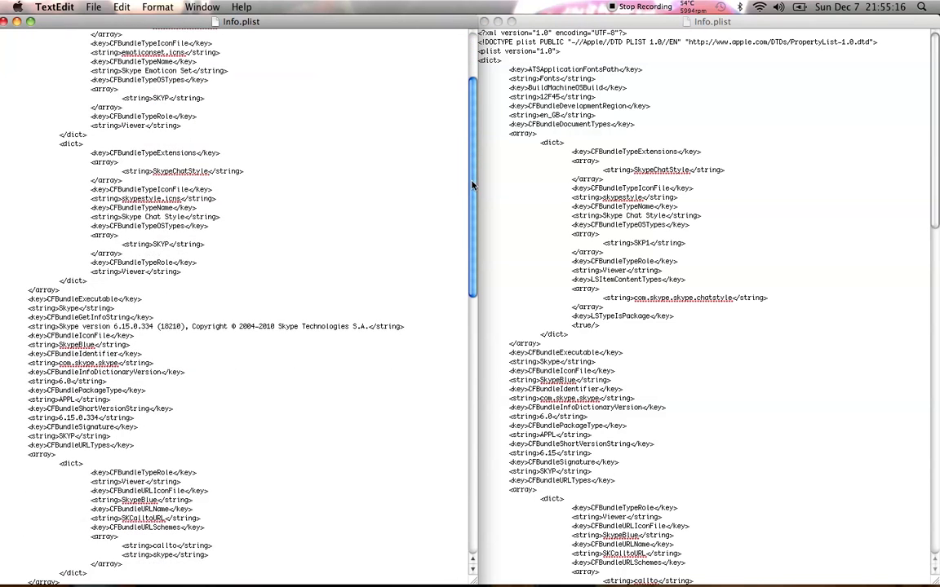
scroll("down", 3)
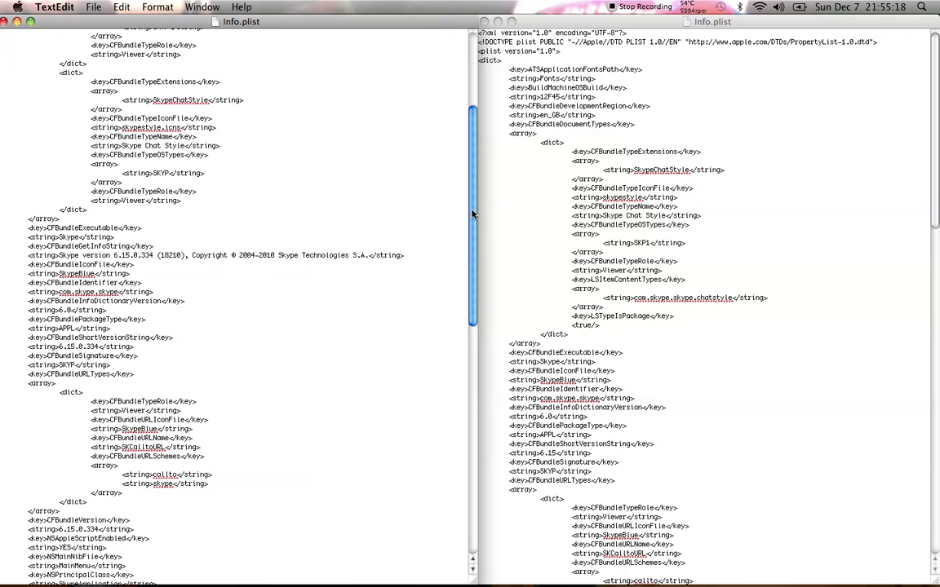
scroll("down", 3)
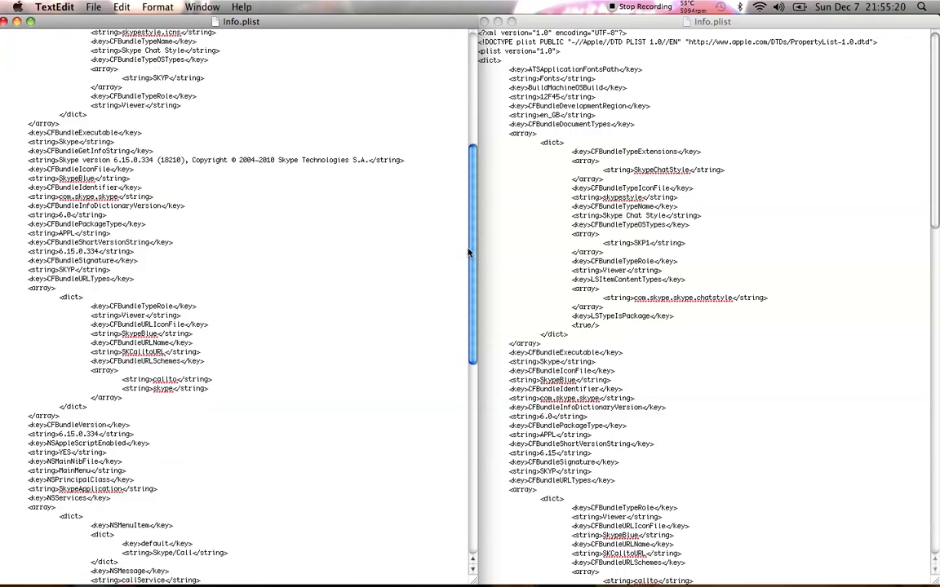
scroll("down", 3)
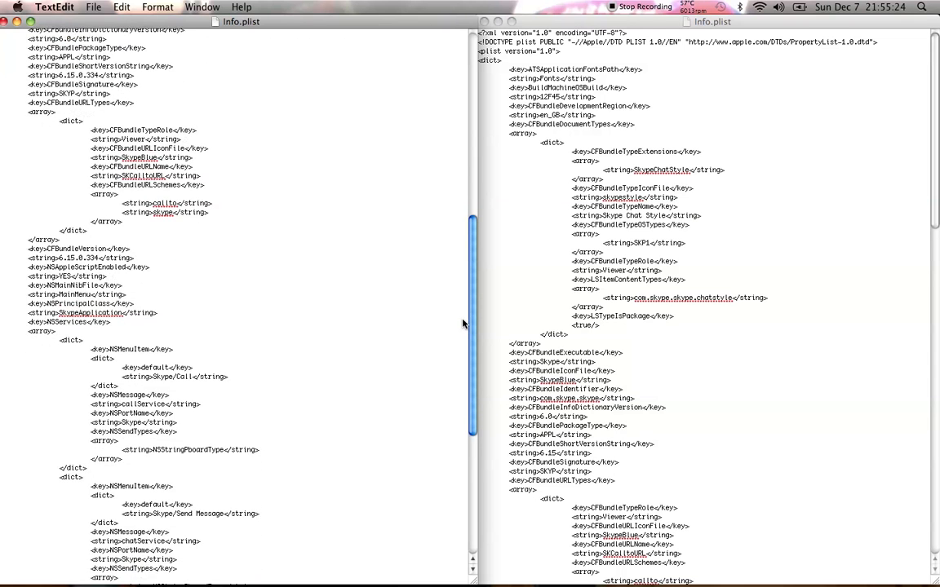
scroll("down", 3)
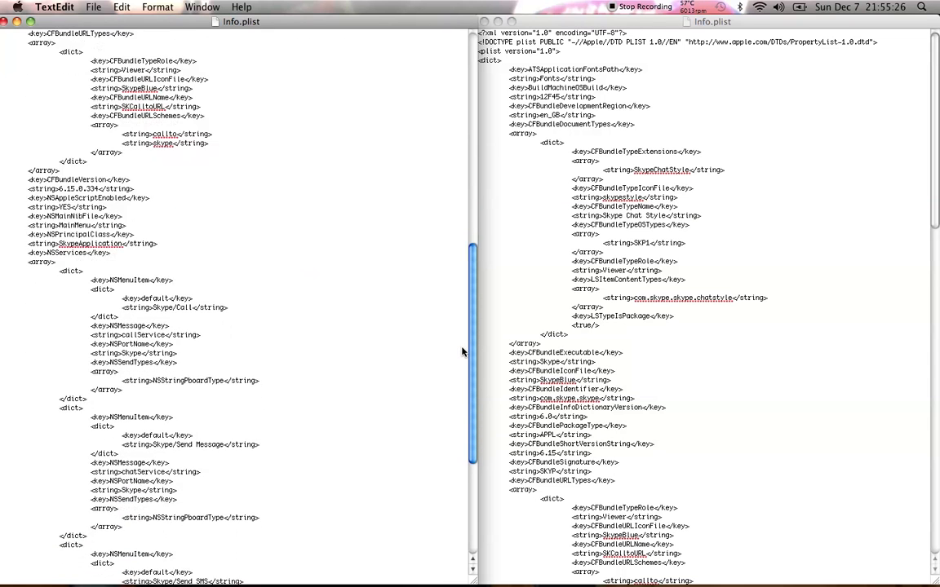
scroll("down", 3)
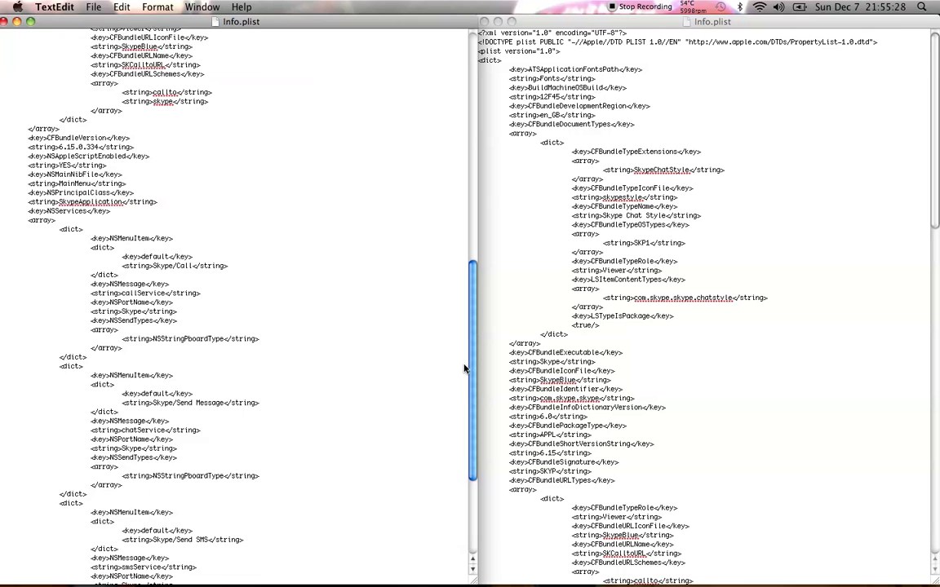
scroll("down", 3)
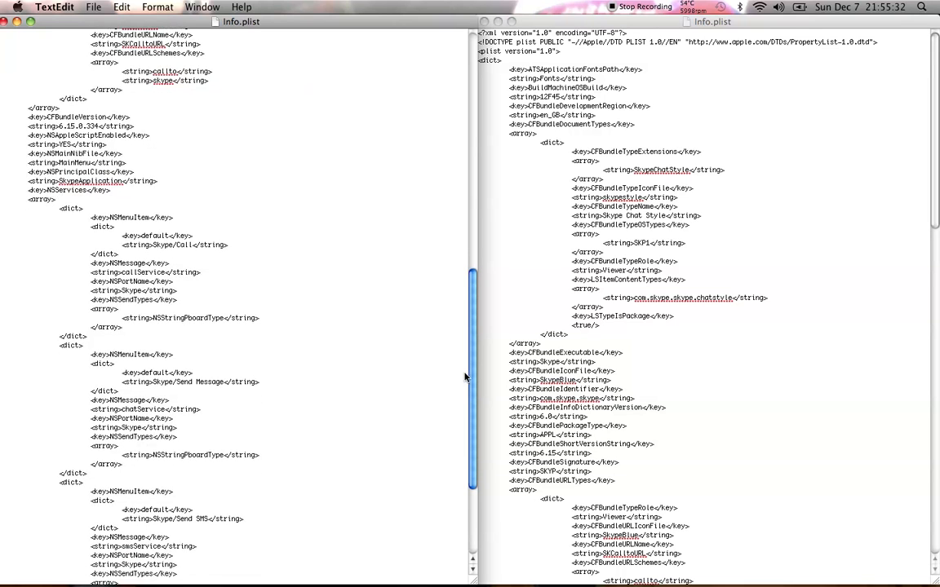
scroll("down", 3)
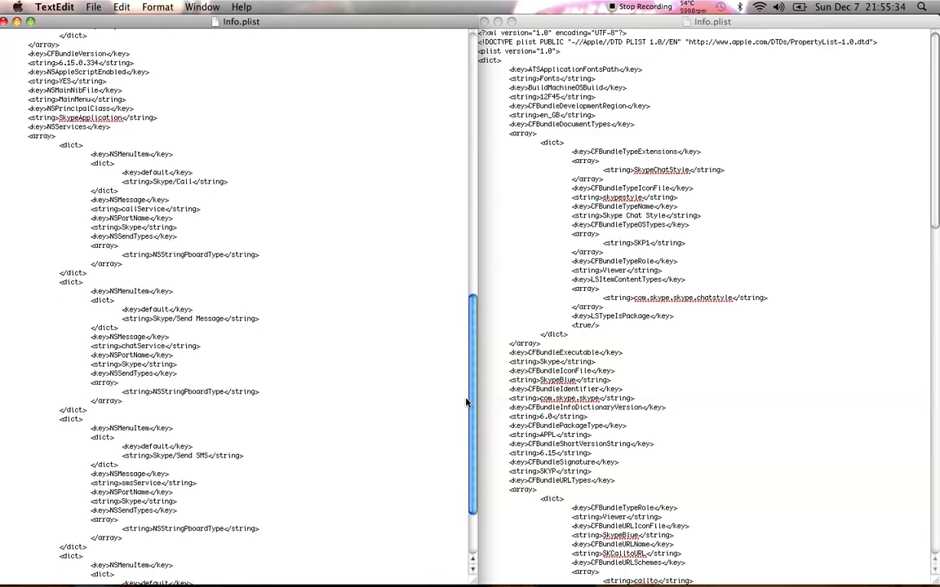
scroll("down", 3)
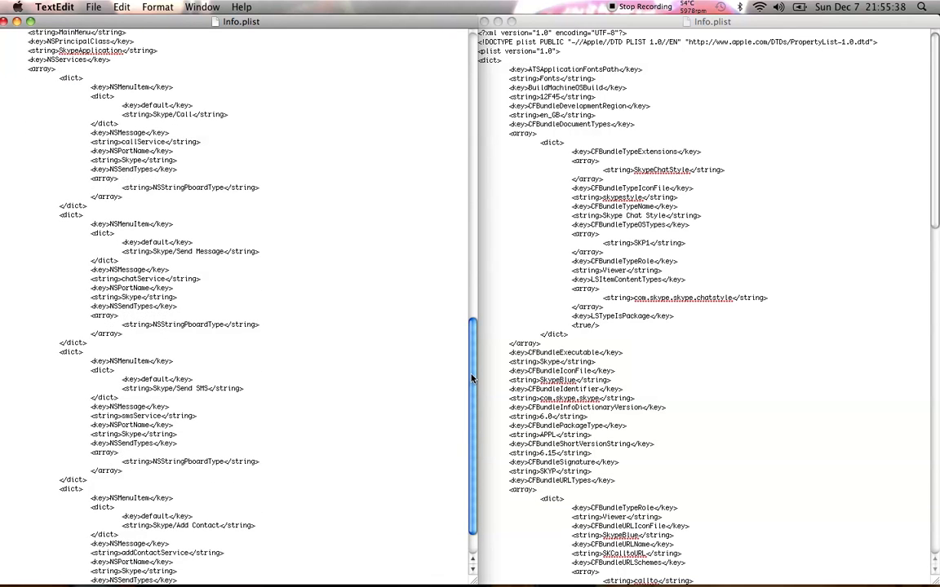
scroll("down", 3)
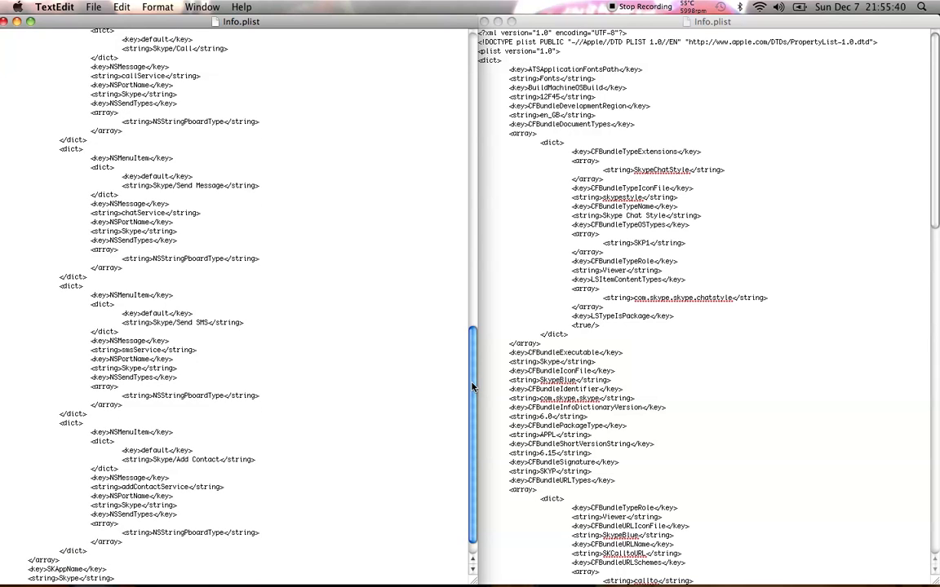
scroll("down", 3)
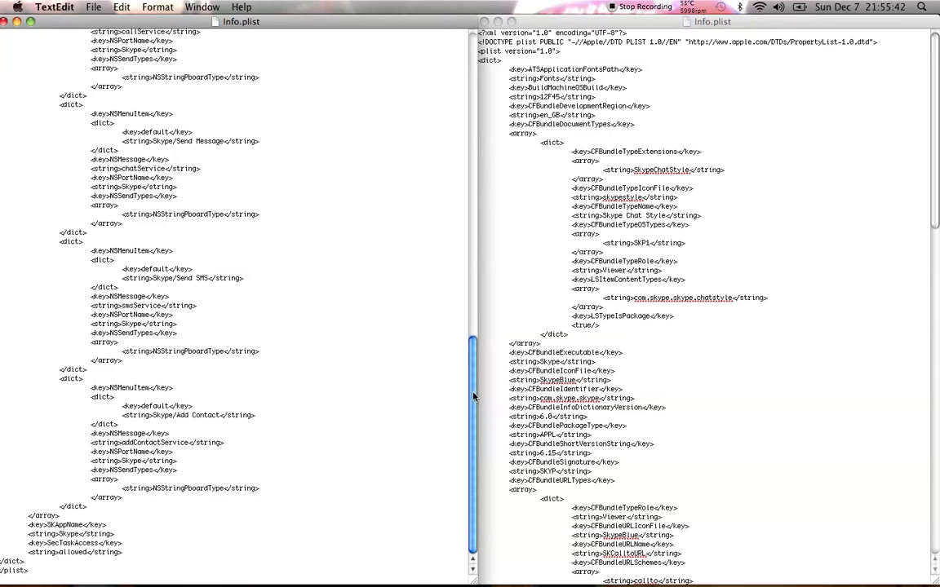
mouse_move(480, 408)
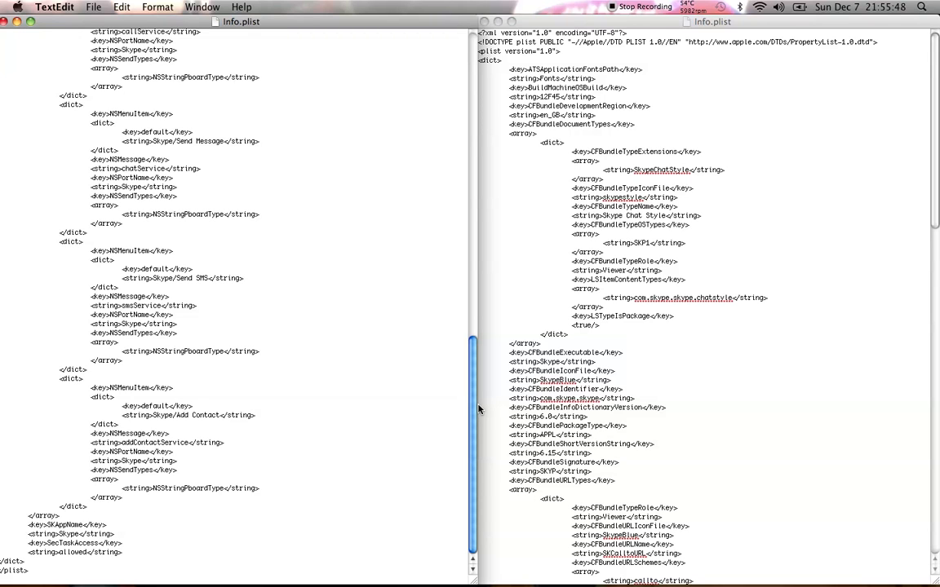
mouse_move(711, 222)
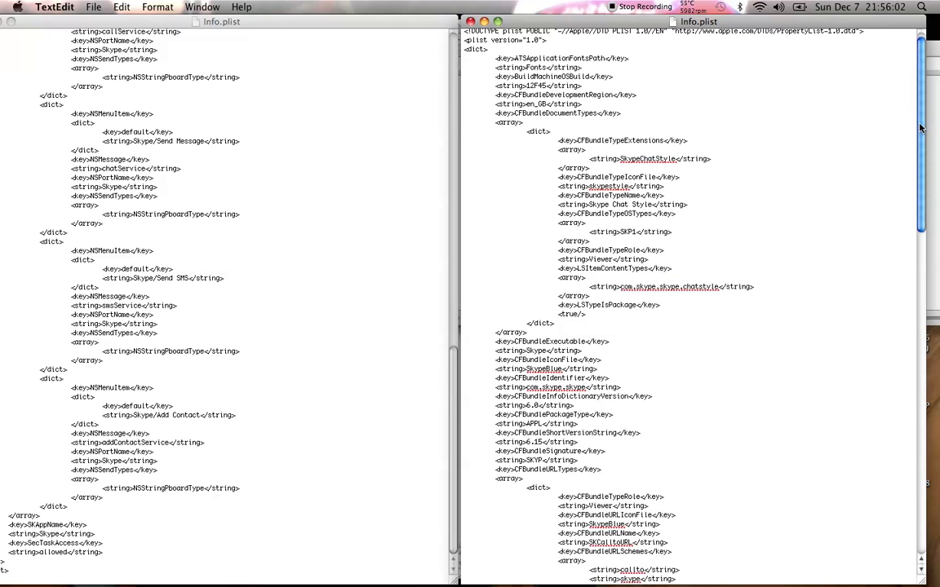
scroll("down", 3)
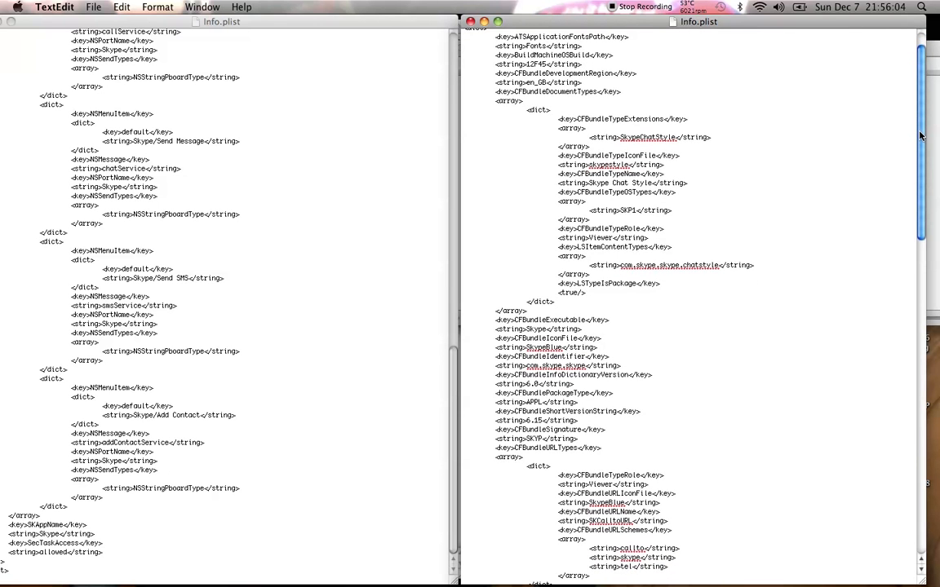
scroll("down", 3)
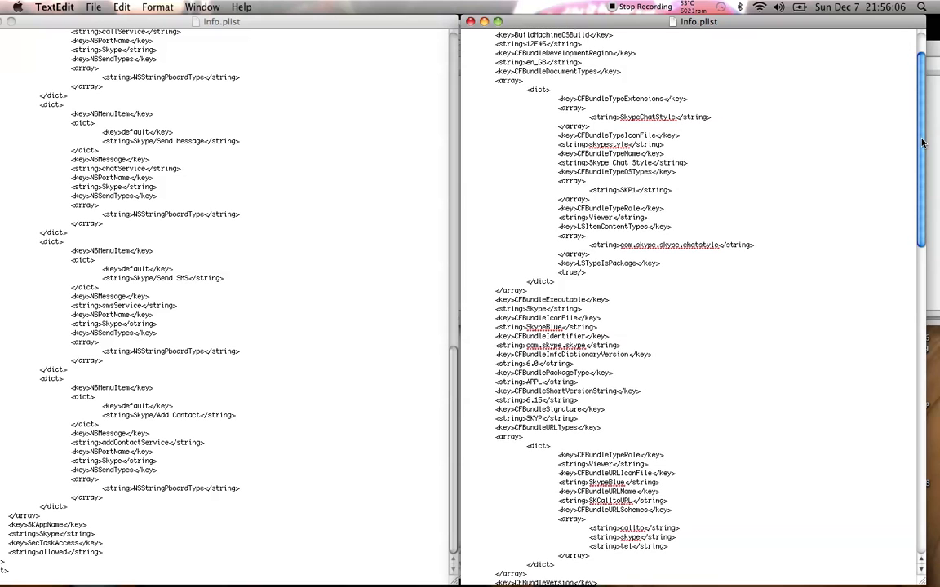
scroll("down", 3)
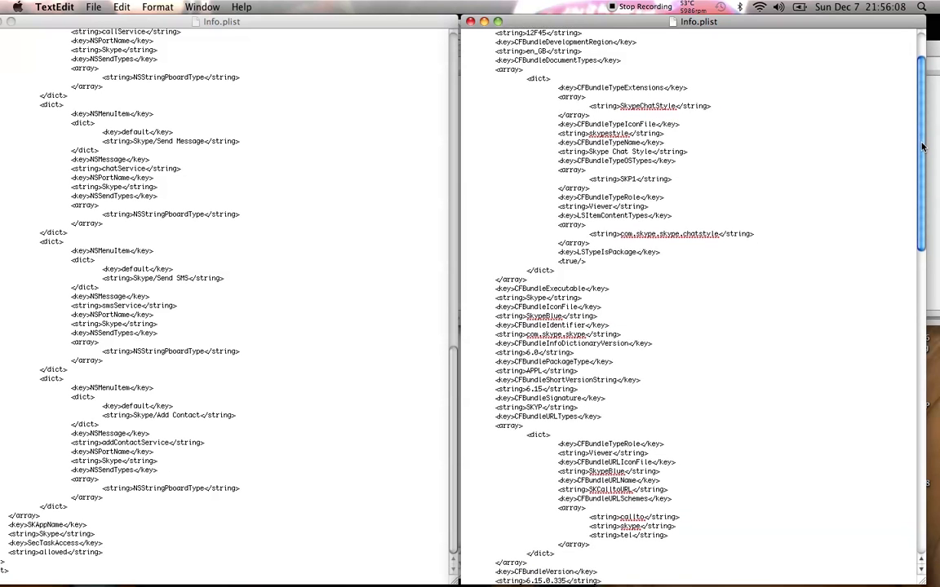
scroll("down", 3)
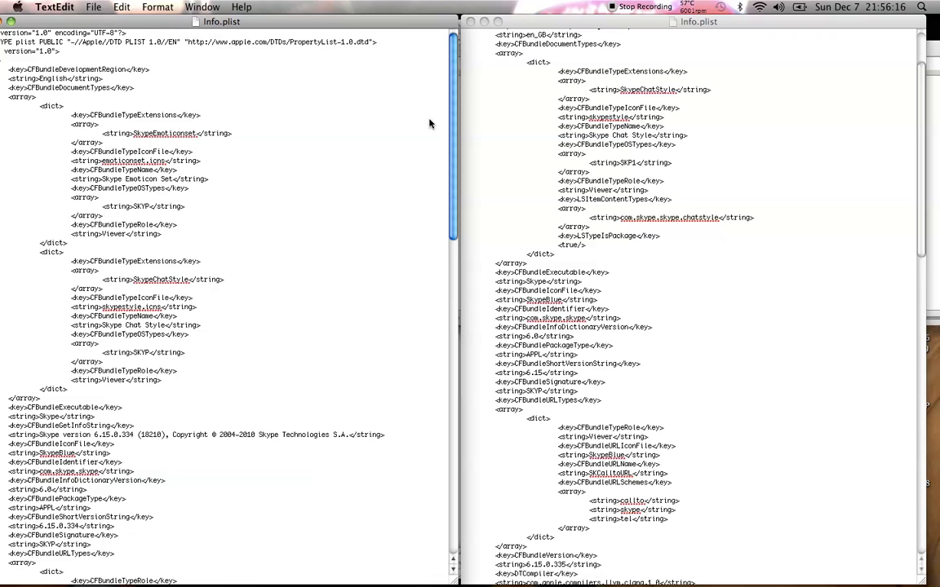
scroll("down", 3)
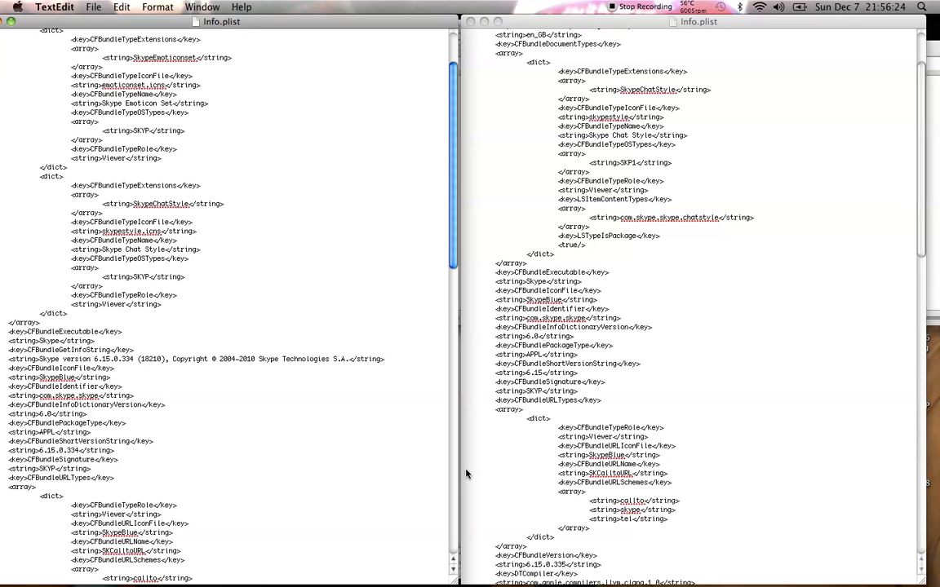
mouse_move(645, 380)
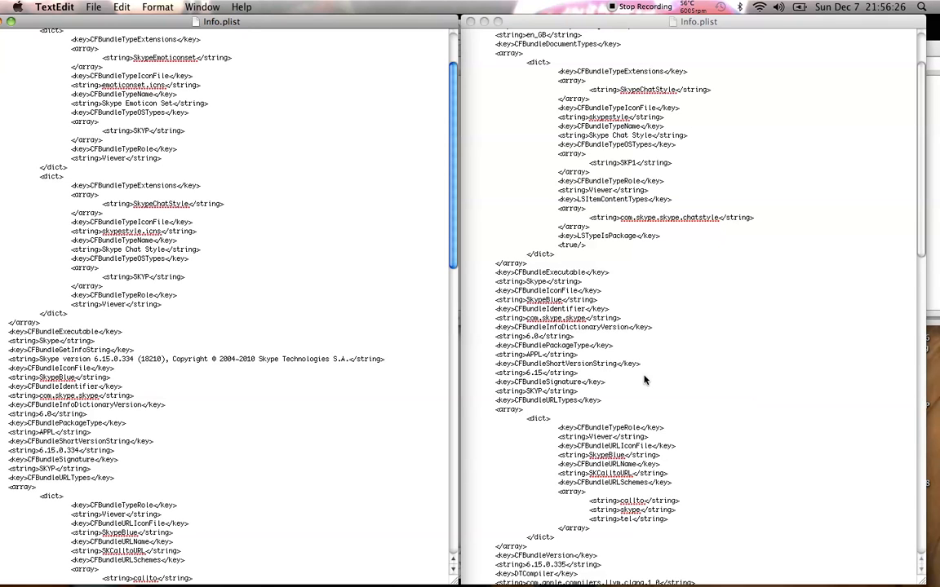
mouse_move(927, 313)
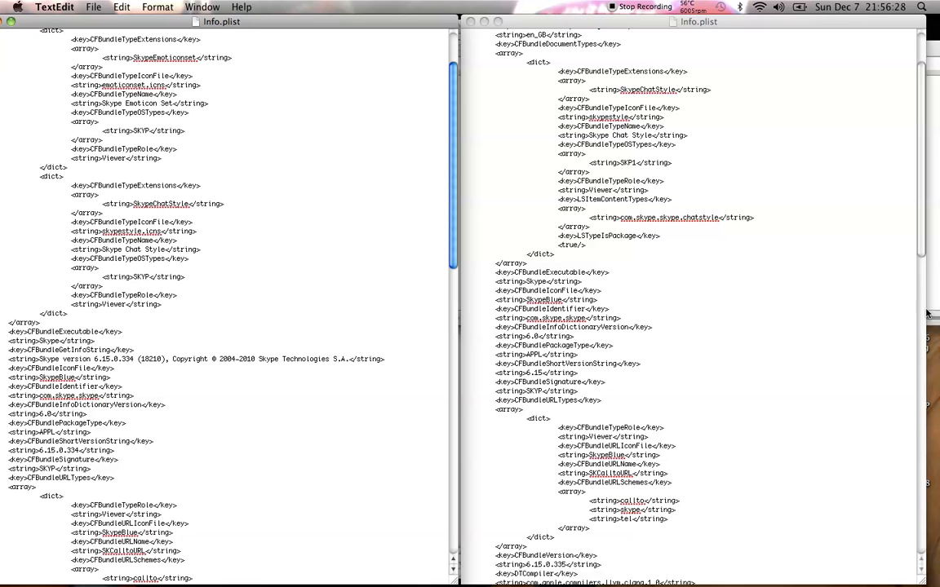
scroll("down", 3)
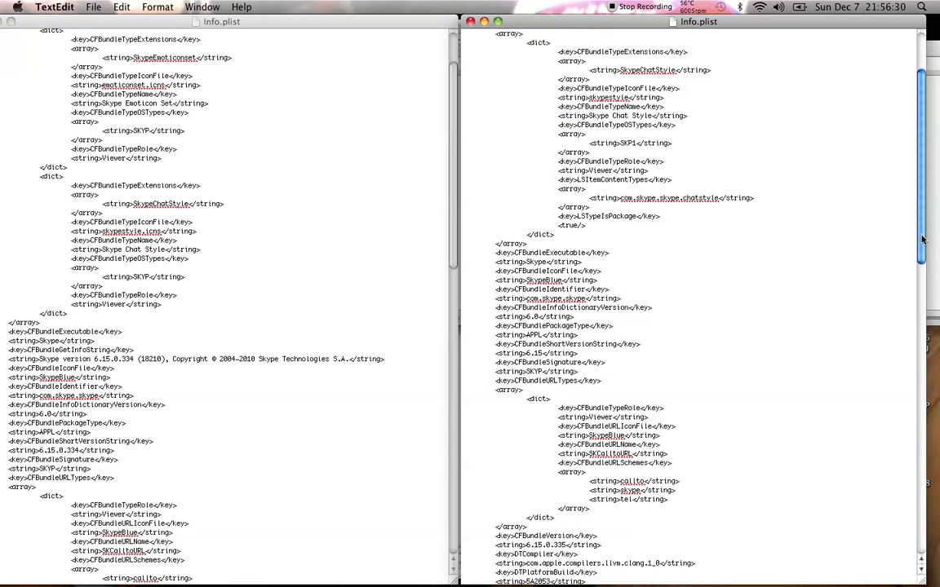
scroll("down", 3)
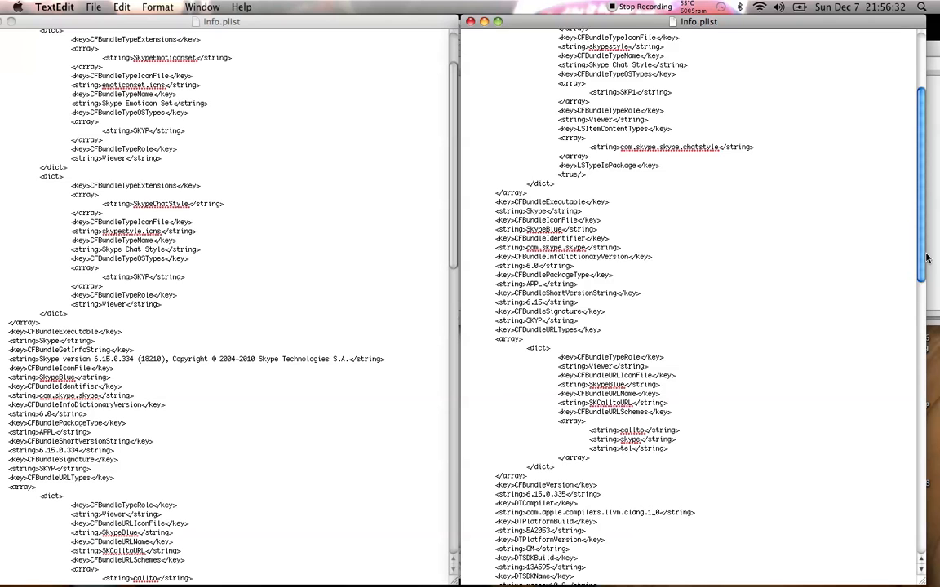
scroll("down", 3)
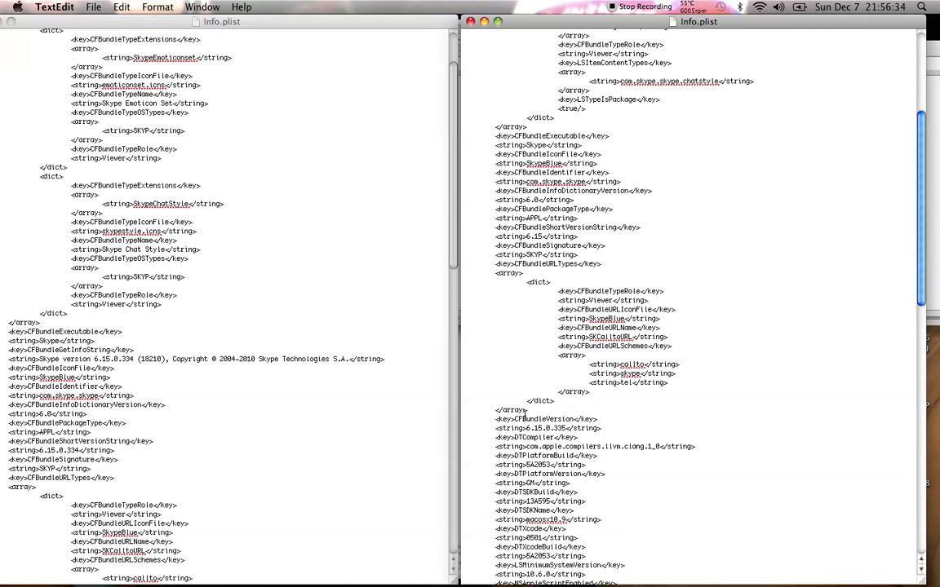
triple_click(539, 428)
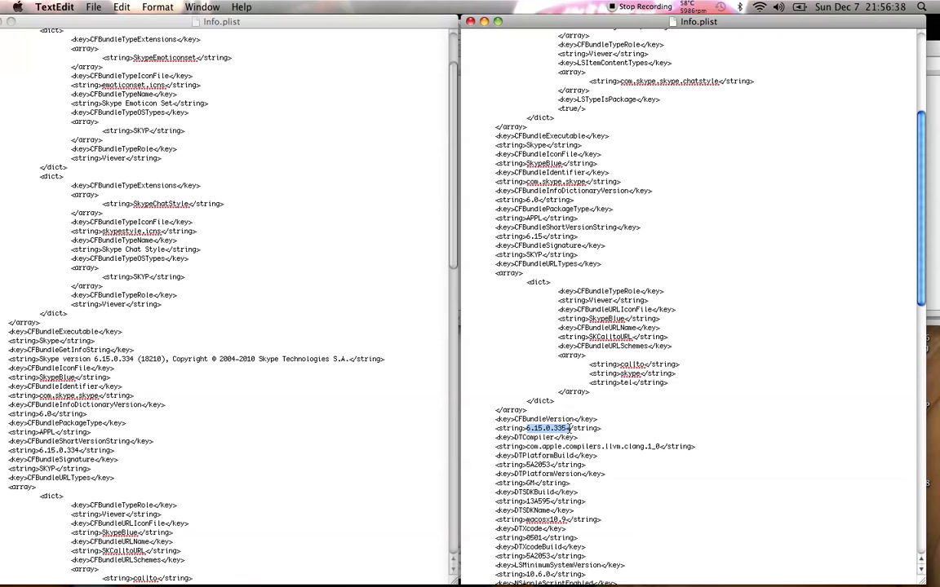
mouse_move(277, 352)
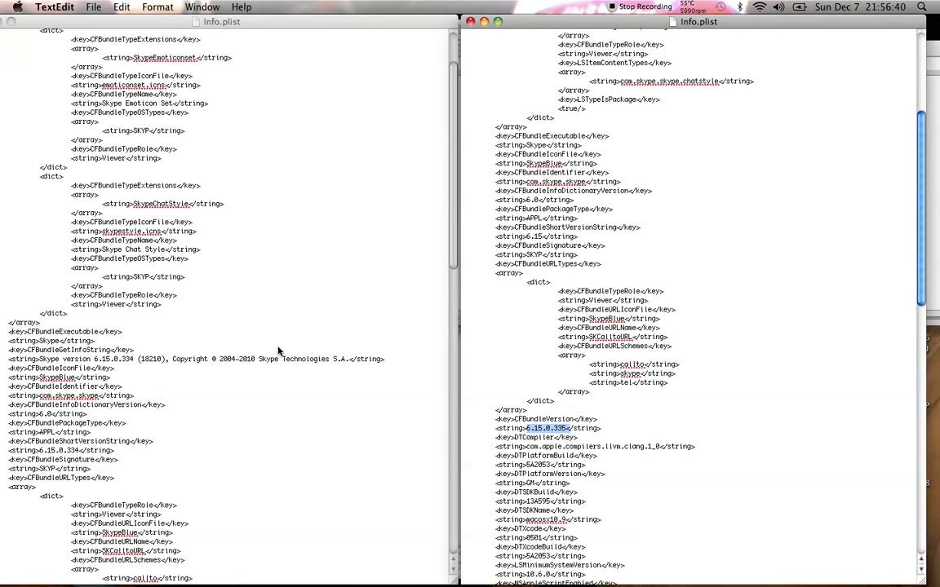
mouse_move(434, 194)
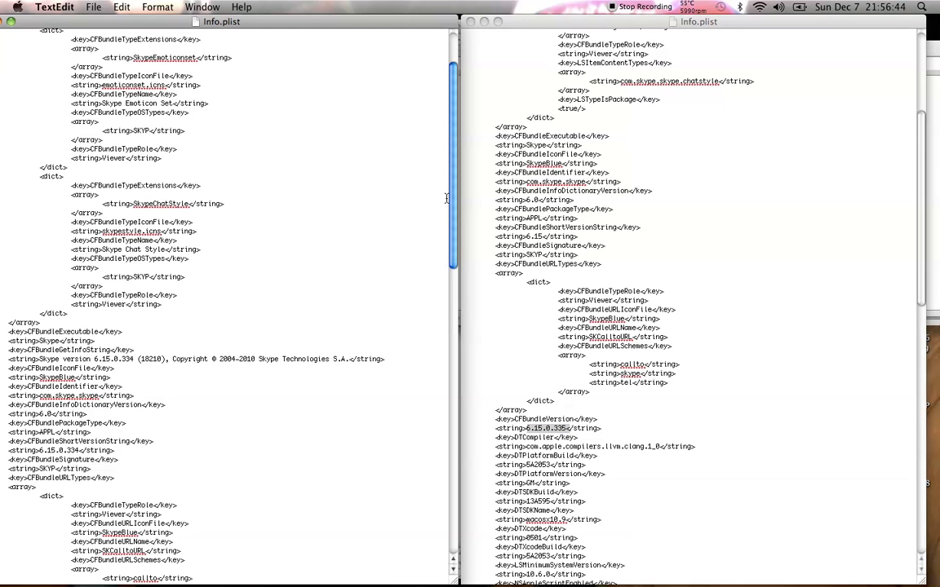
scroll("down", 3)
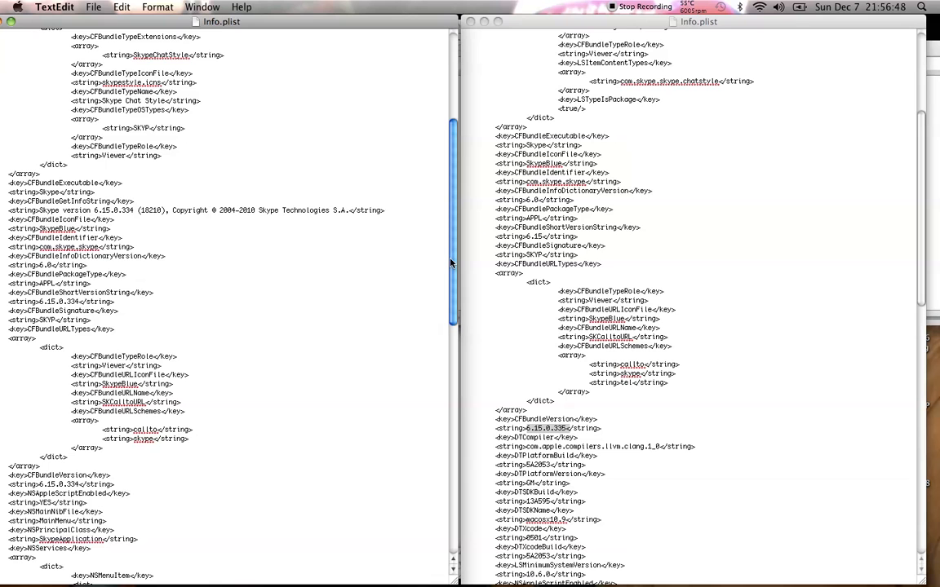
scroll("down", 3)
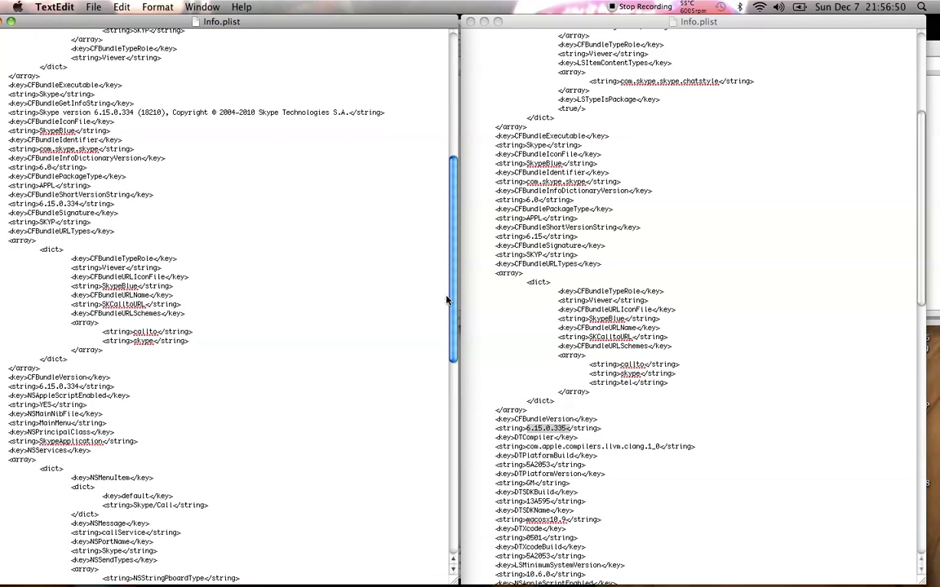
scroll("down", 3)
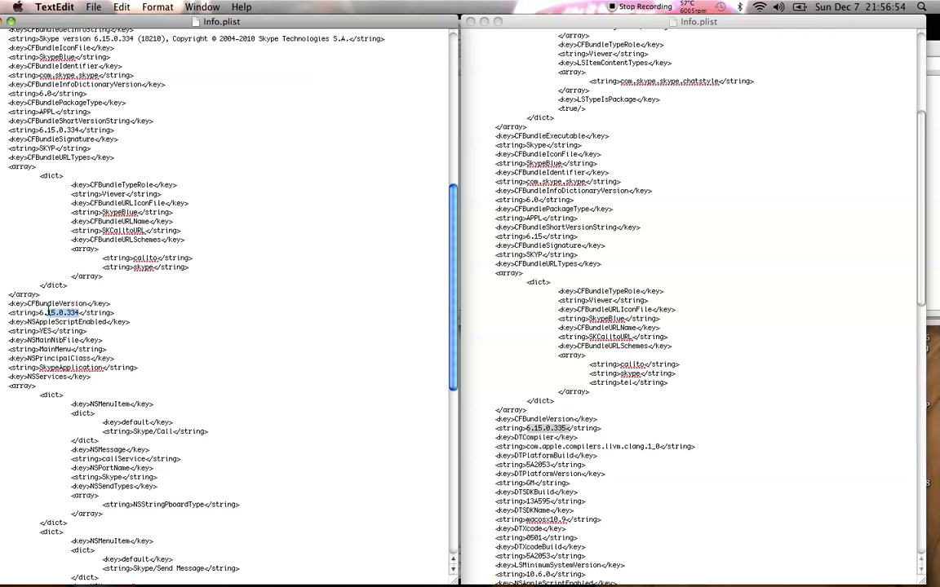
double_click(46, 312)
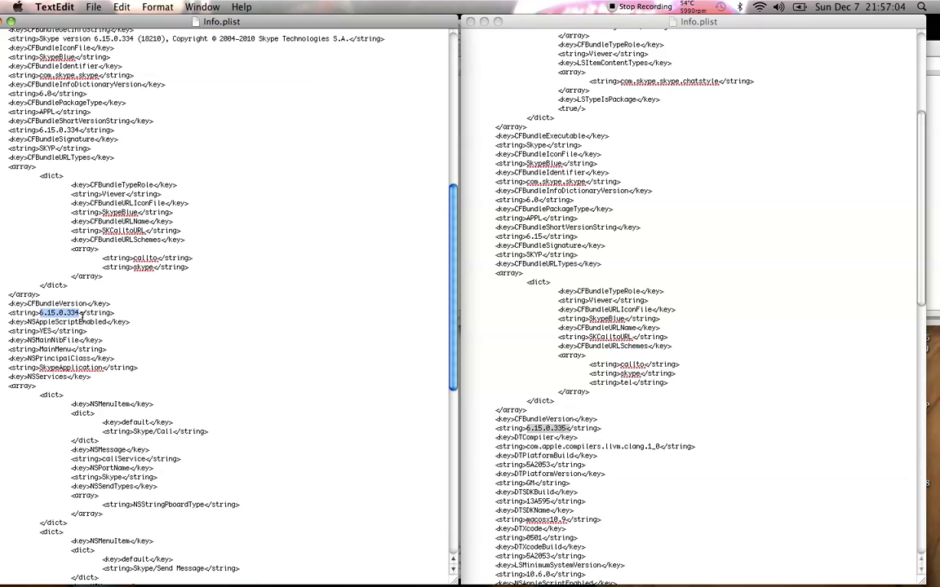
mouse_move(141, 284)
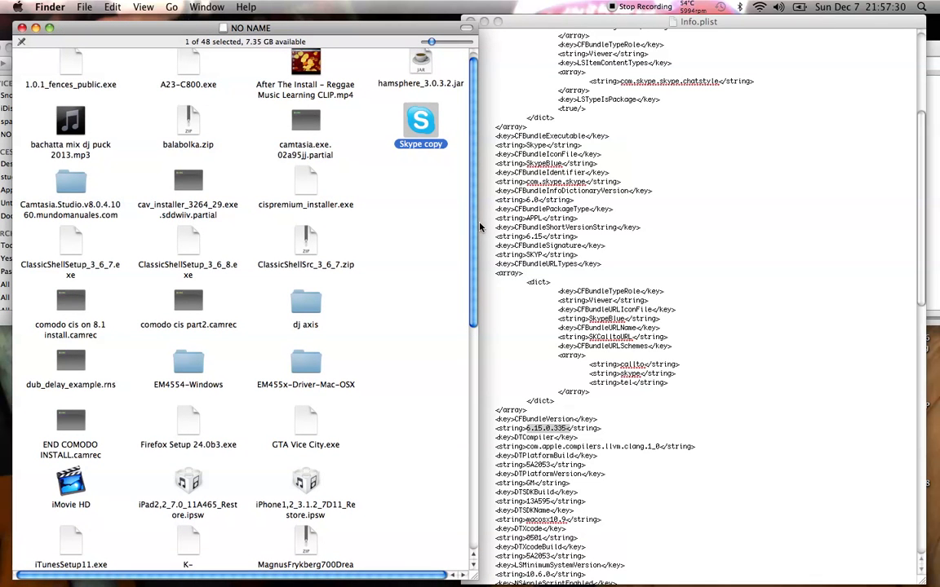
- Scroll the NO NAME drive listing and select the Skype_2.8.0.866.dmg disk image
scroll("down", 3)
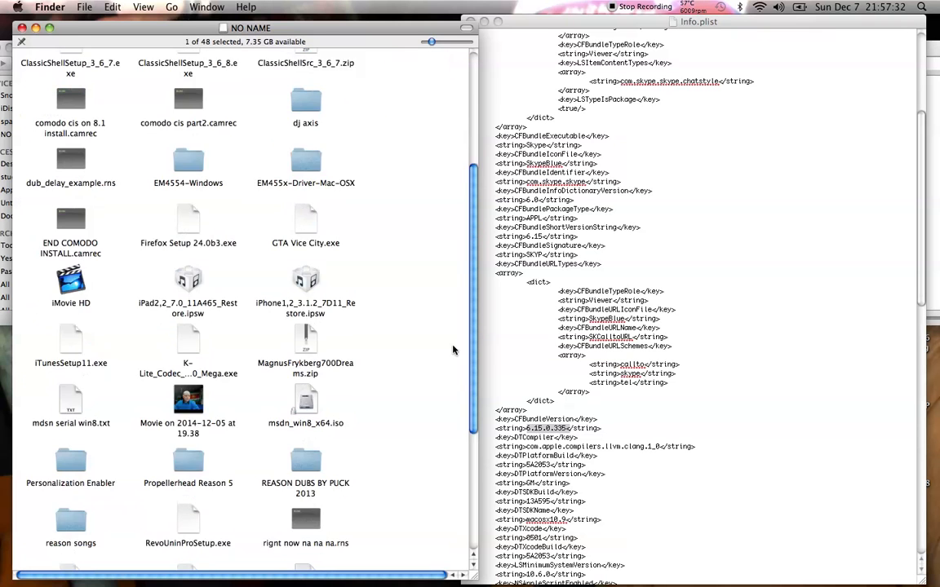
scroll("down", 3)
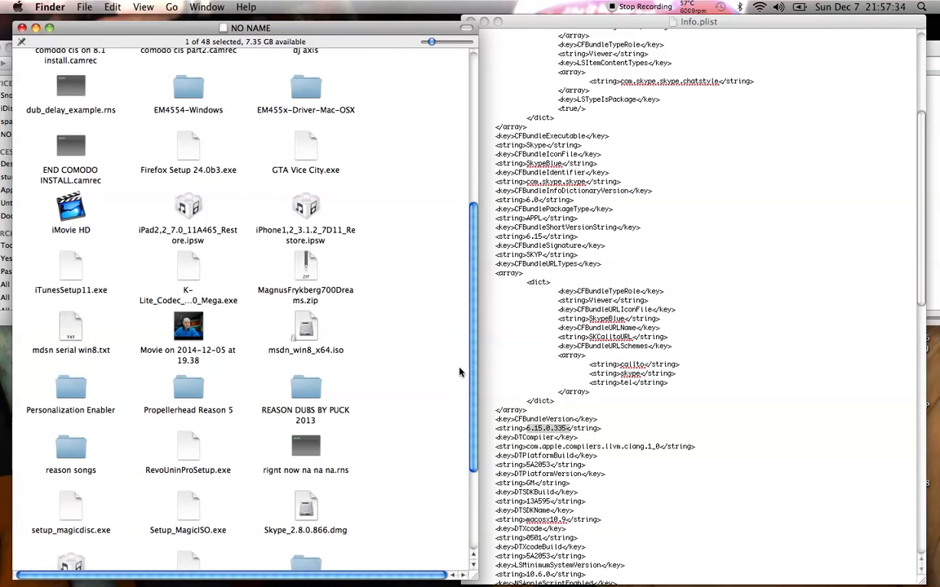
scroll("down", 3)
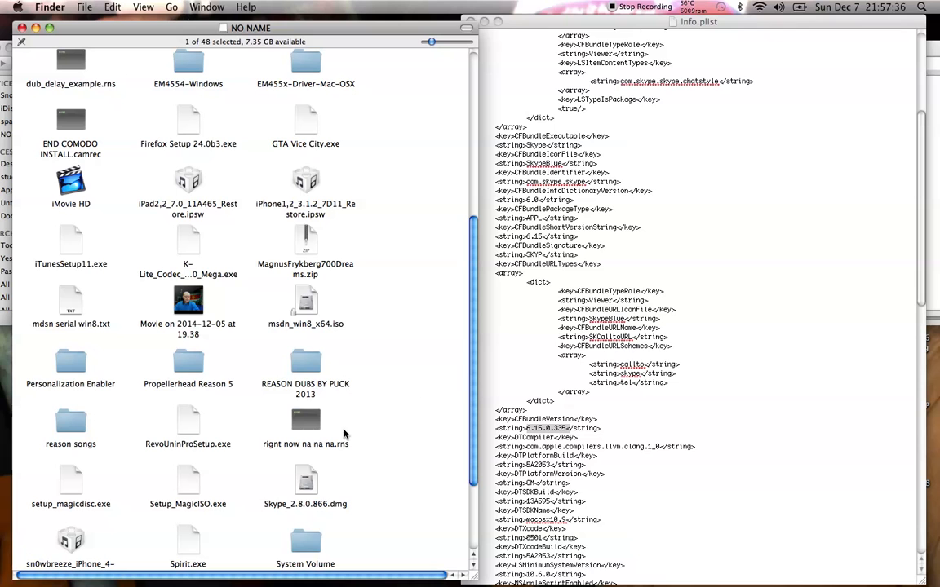
left_click(305, 481)
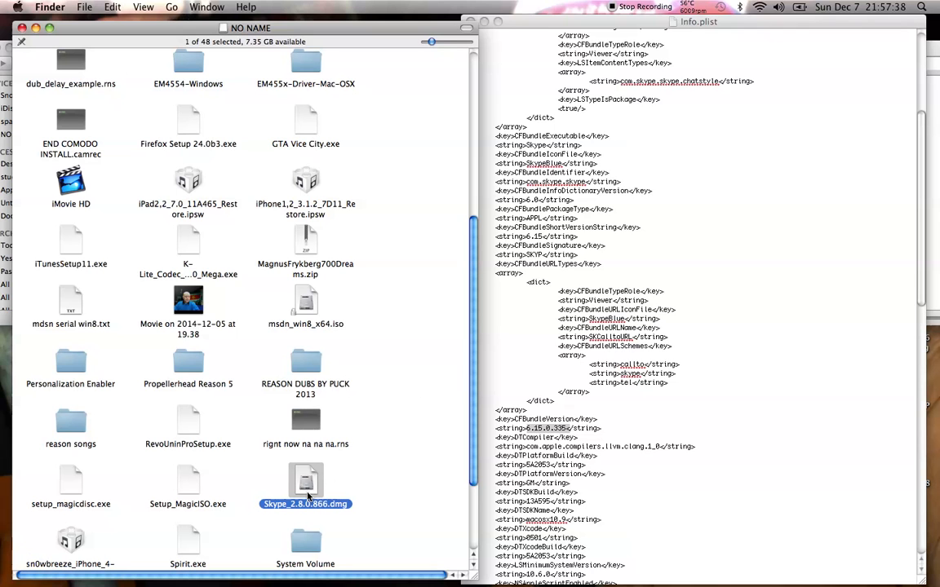
mouse_move(300, 512)
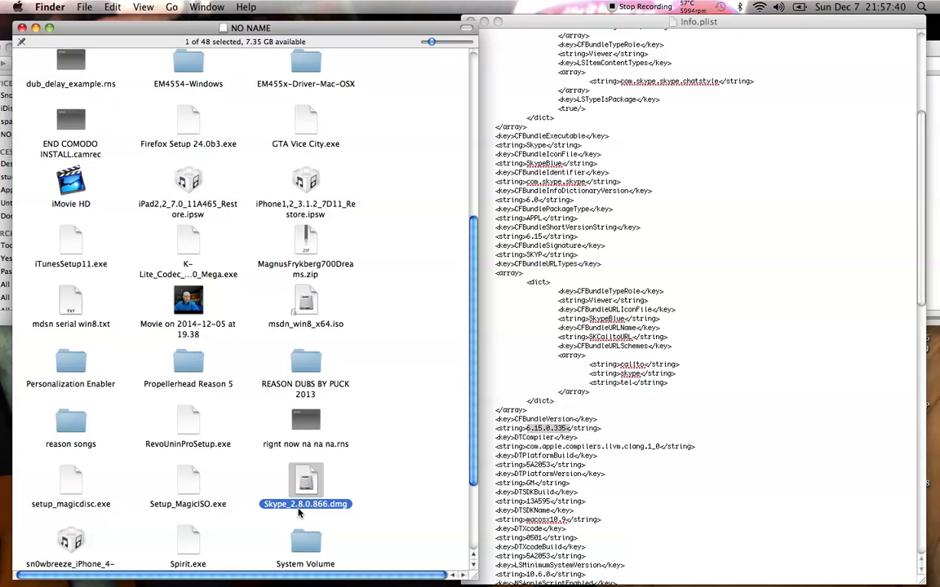
mouse_move(299, 516)
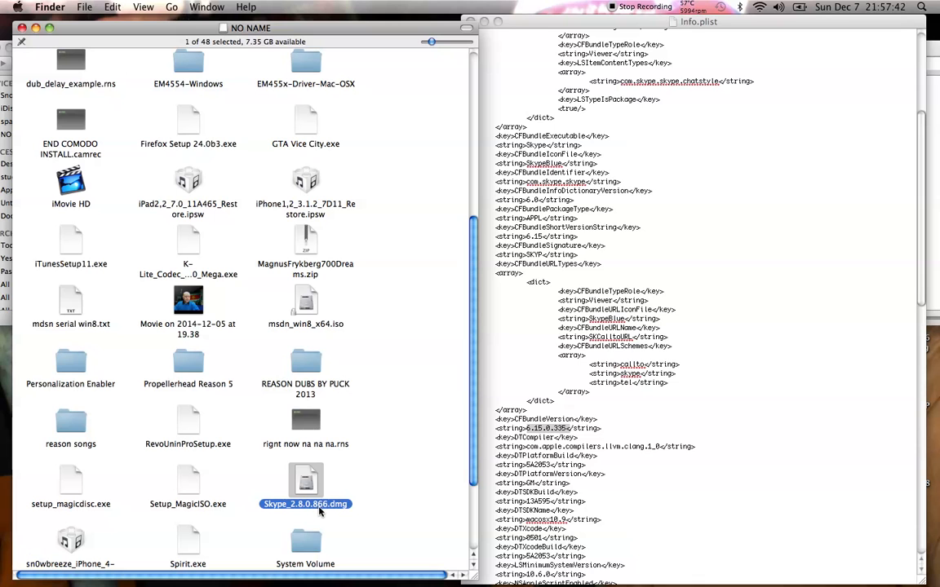
mouse_move(323, 332)
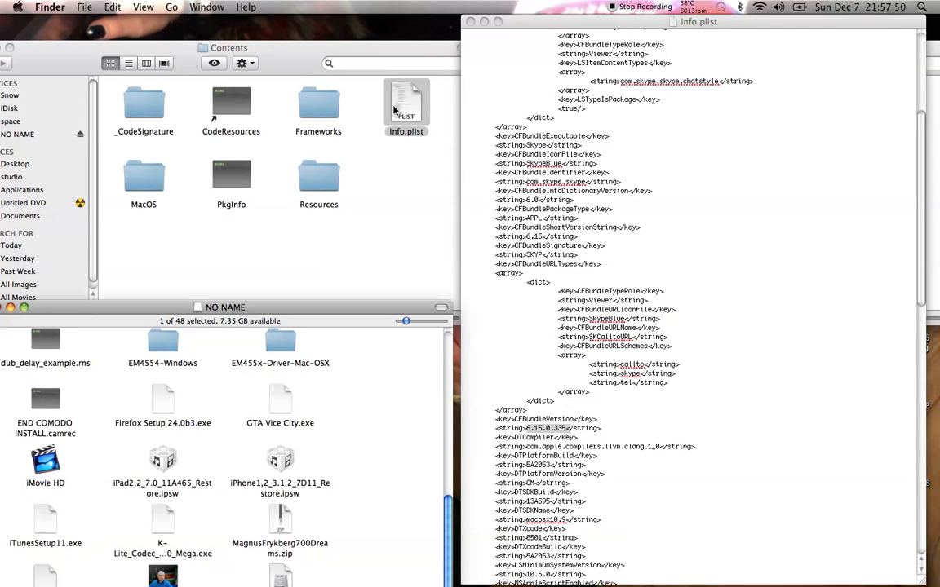
- Open the Contents folder's Info.plist as a document in TextEdit
double_click(405, 104)
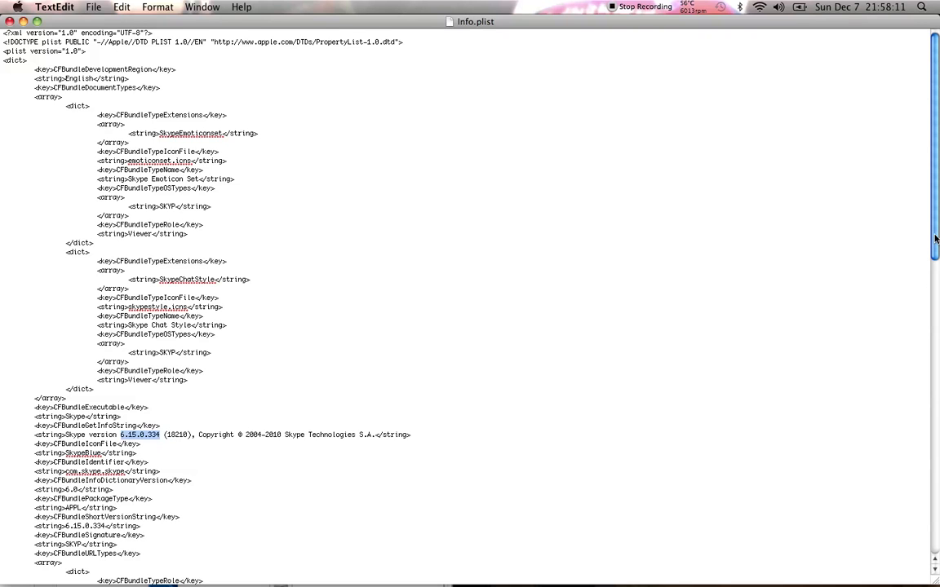
- Scroll through the full-window Info.plist showing version 6.15.0.334 to review its version strings
scroll("down", 3)
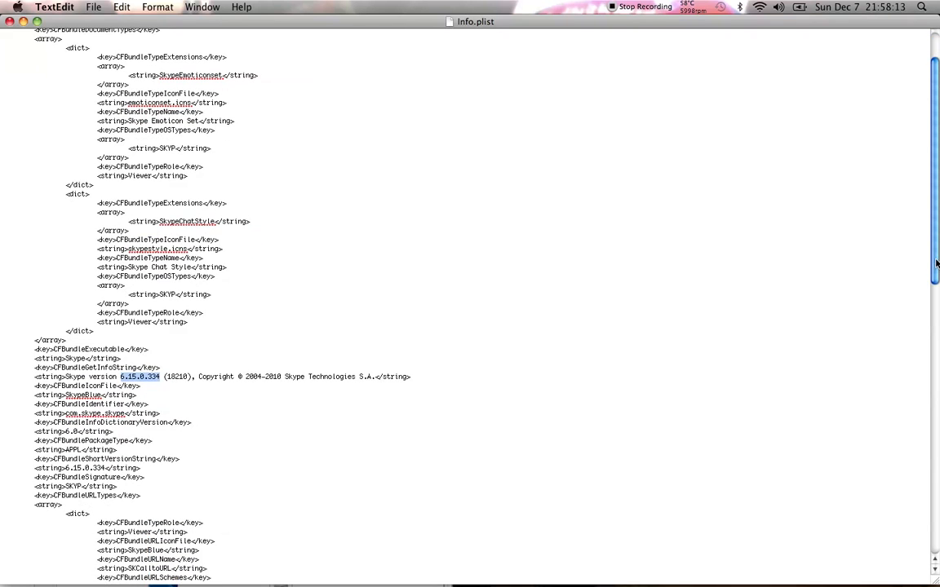
scroll("down", 3)
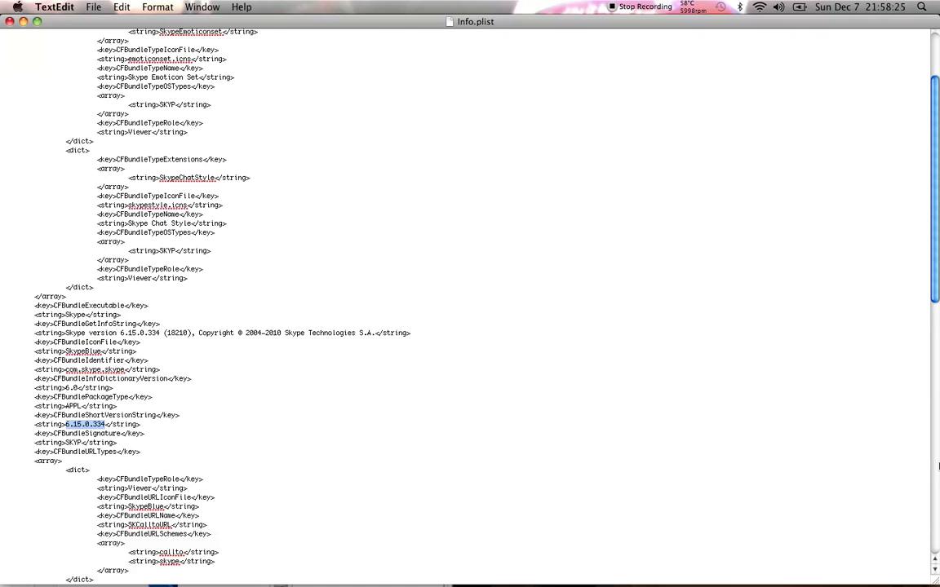
scroll("down", 3)
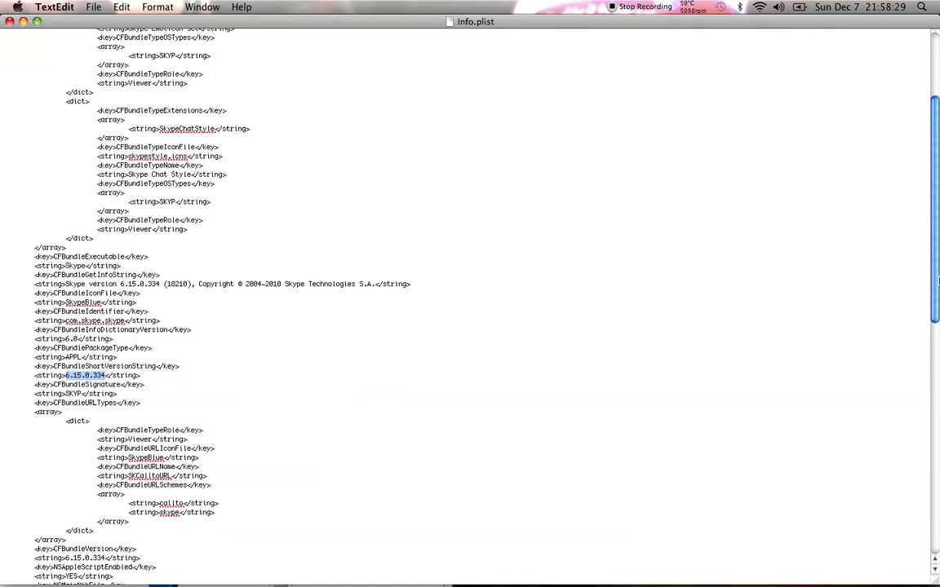
scroll("down", 3)
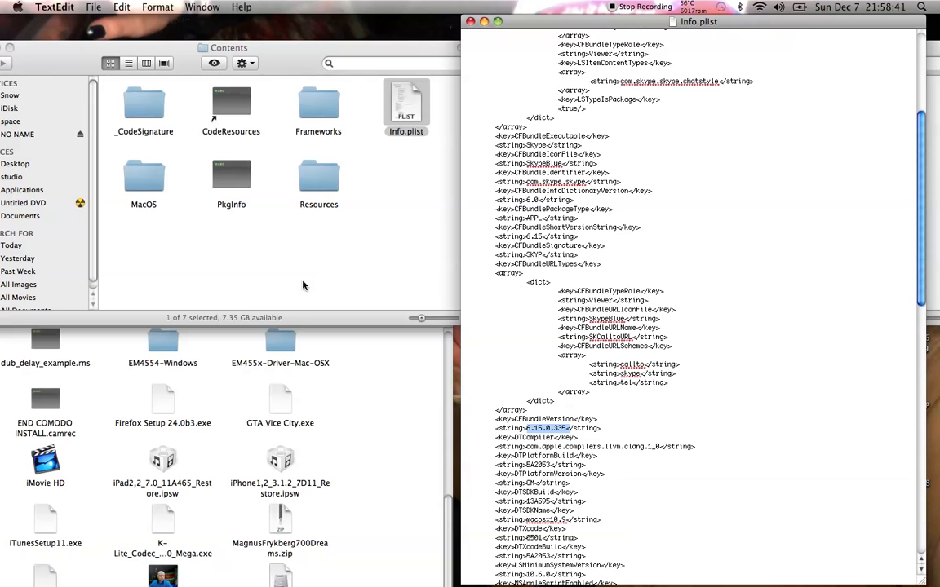
- Close the Contents window and show the package contents of Skype copy
left_click(298, 236)
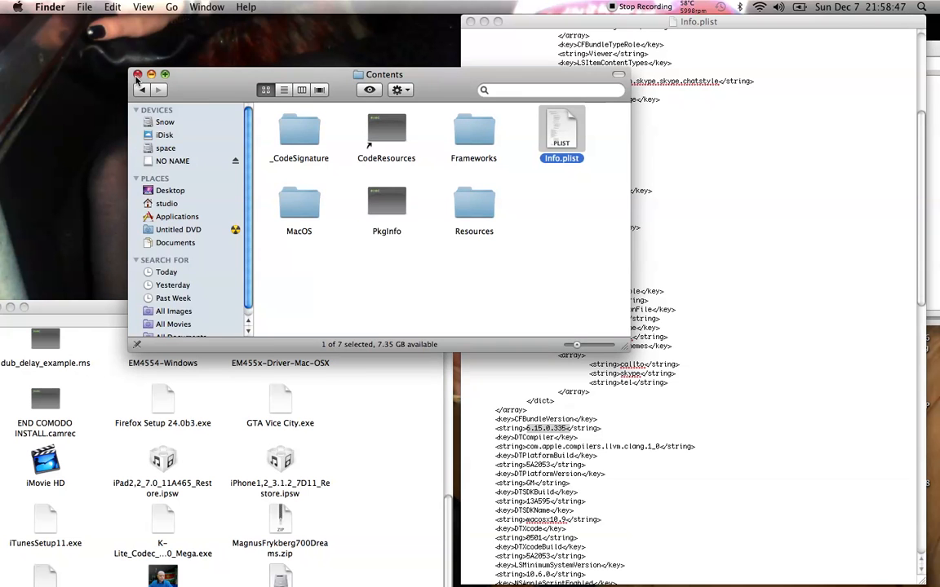
left_click(140, 75)
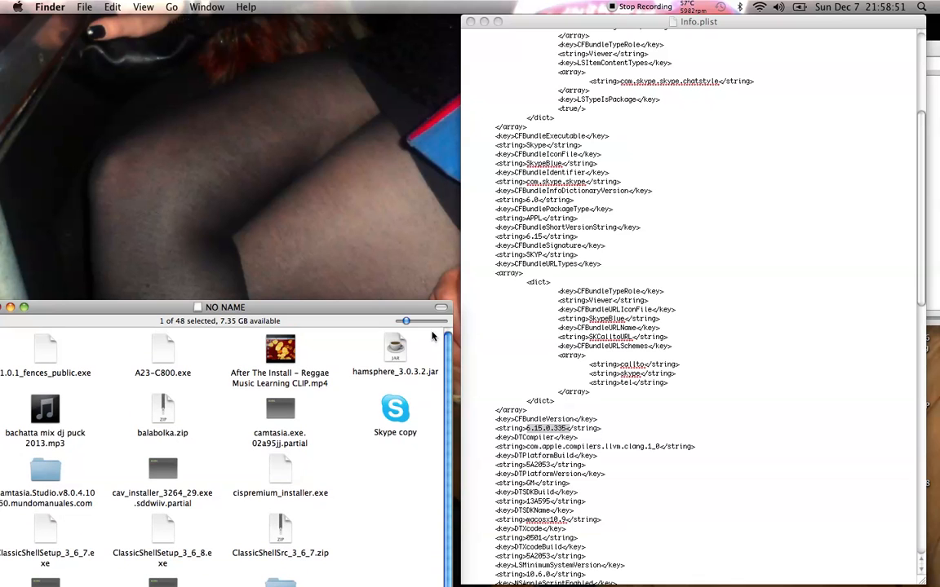
right_click(395, 408)
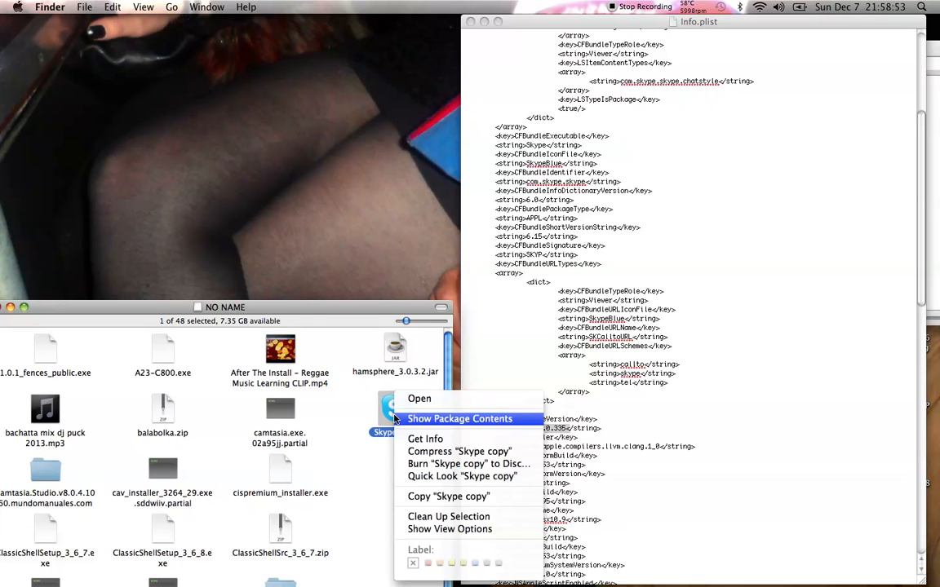
left_click(465, 420)
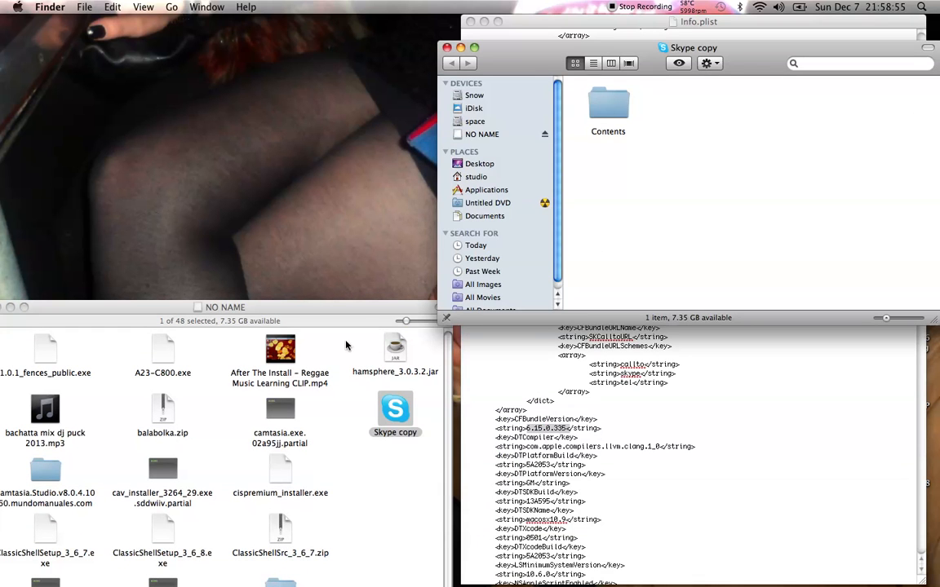
mouse_move(757, 55)
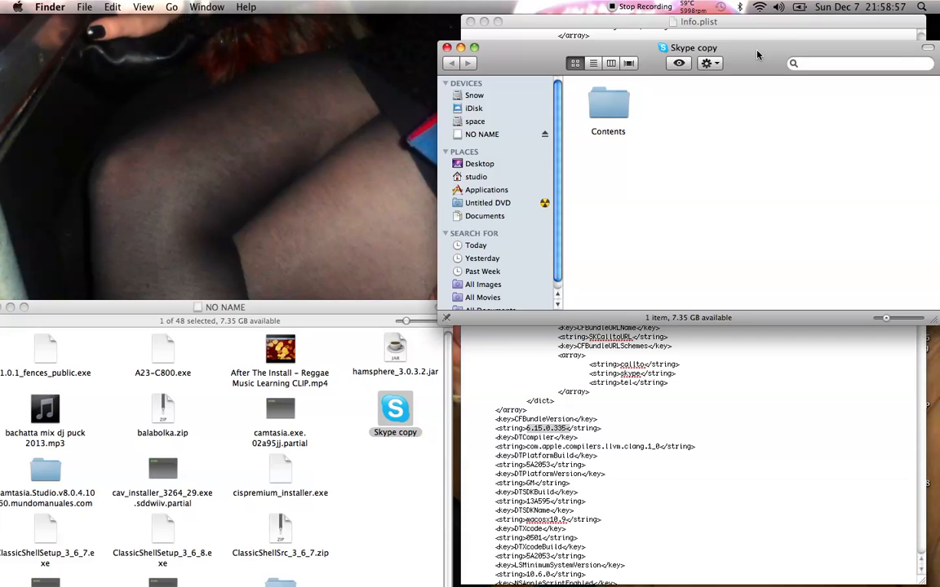
- Open Skype copy's Contents folder and its Info.plist in TextEdit
double_click(606, 104)
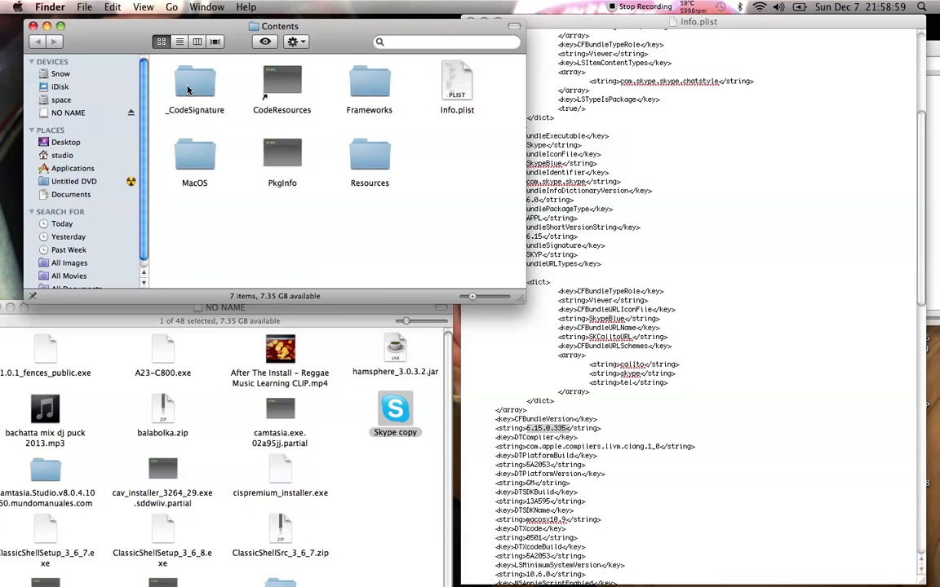
double_click(457, 82)
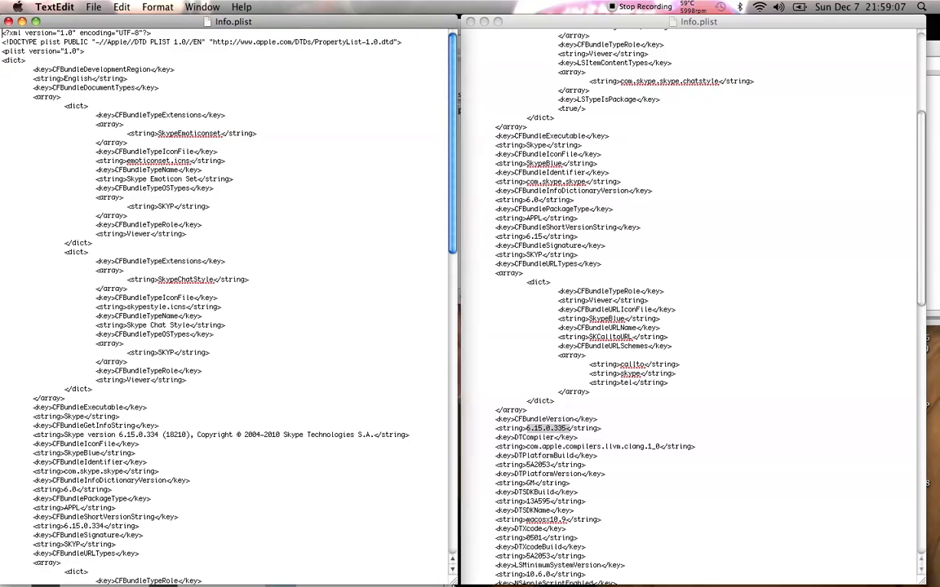
mouse_move(385, 573)
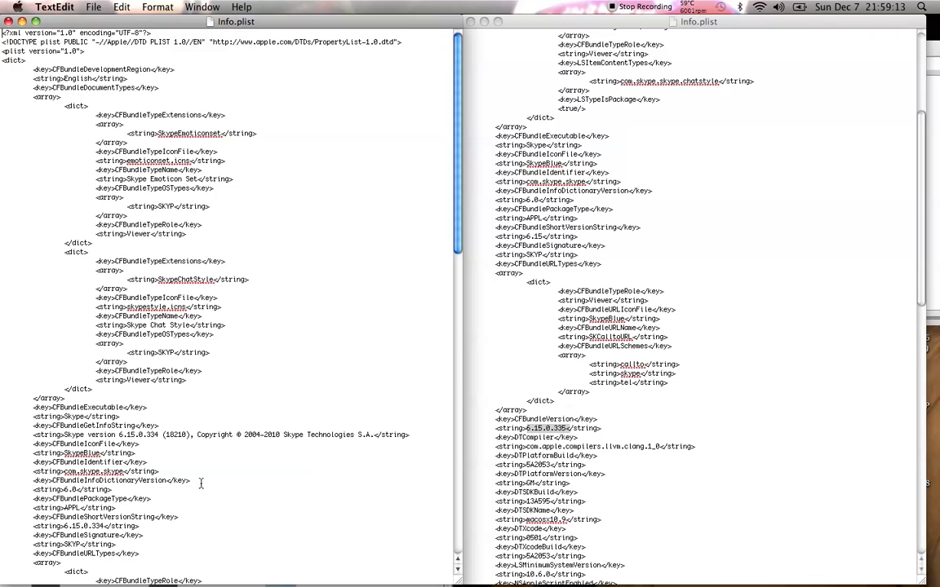
mouse_move(489, 390)
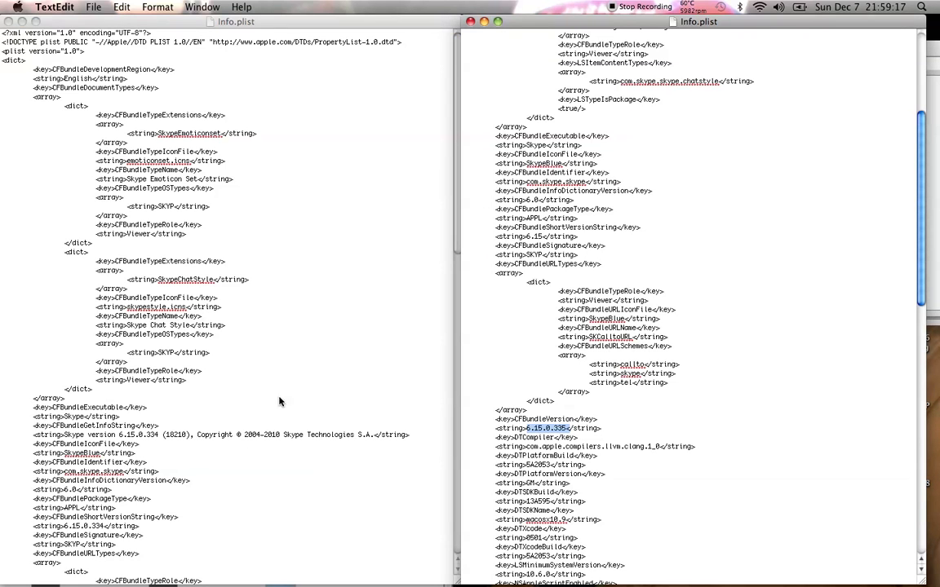
mouse_move(268, 328)
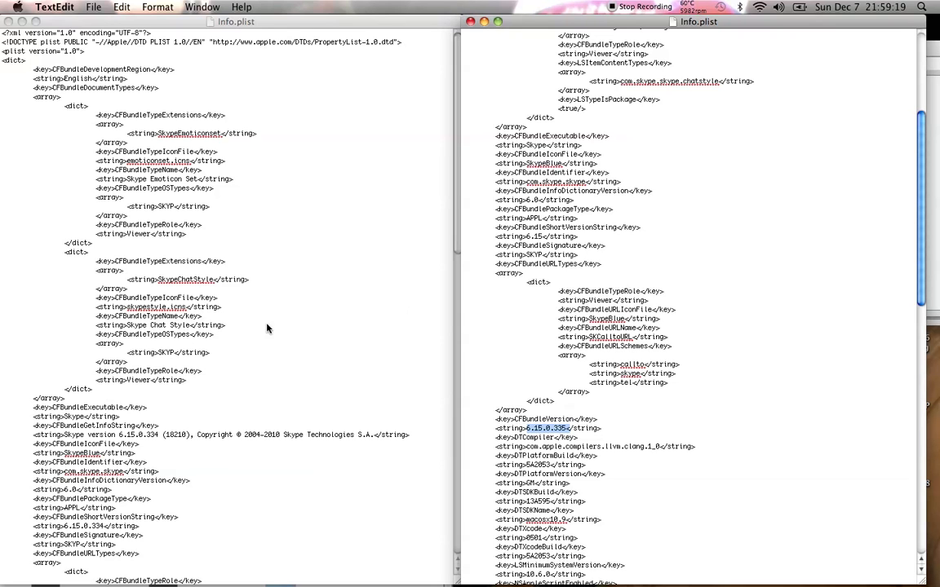
mouse_move(166, 444)
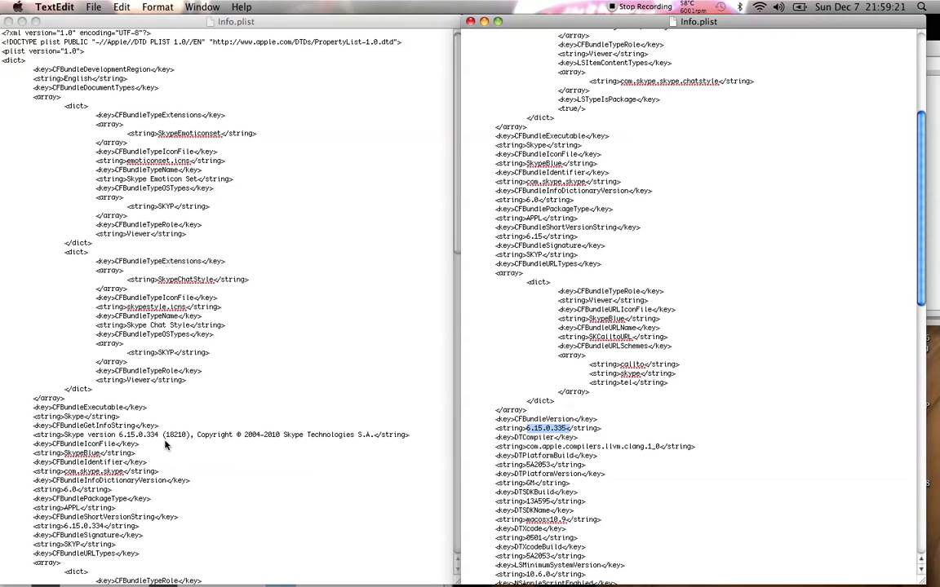
mouse_move(274, 349)
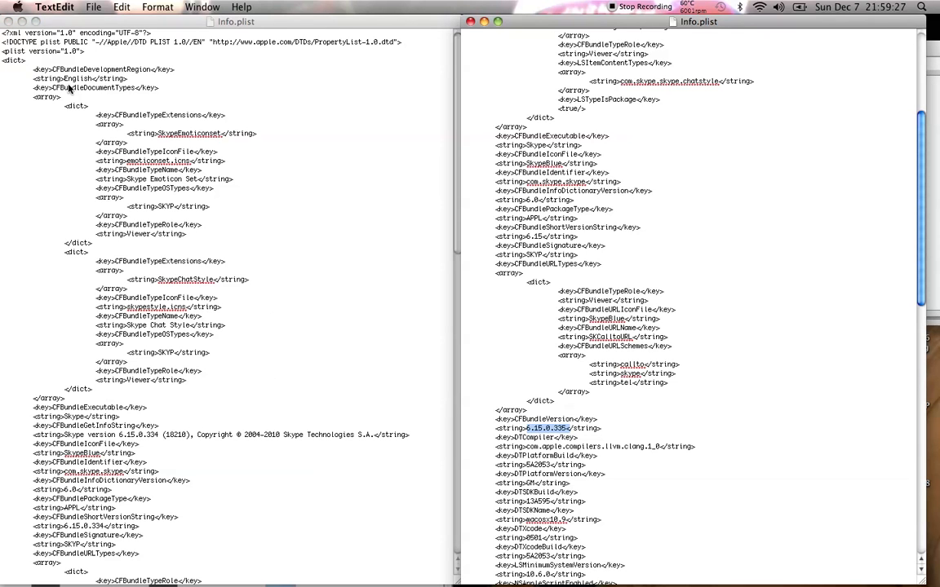
mouse_move(167, 297)
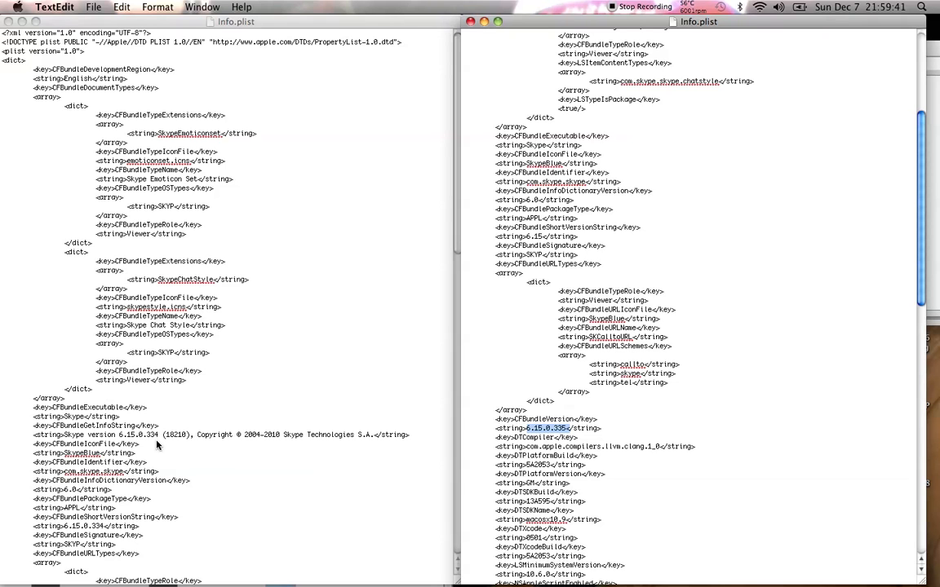
mouse_move(160, 444)
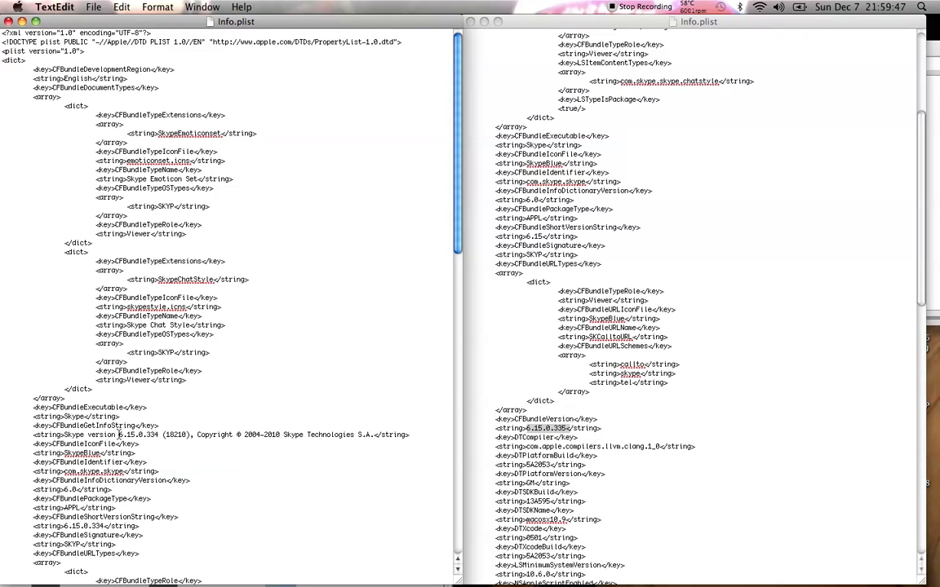
double_click(139, 434)
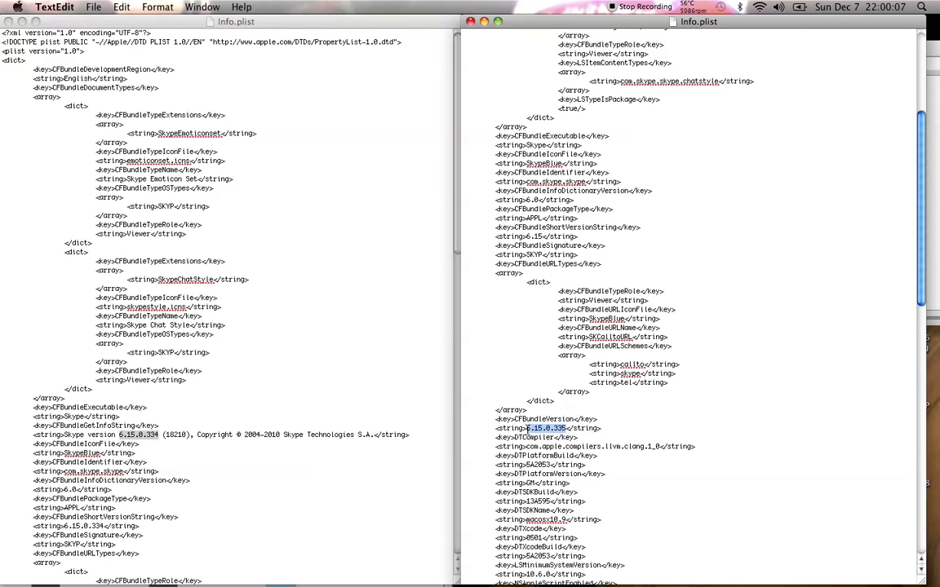
- Paste the working Skype version number over the old Info.plist's selected version string and review the file
right_click(548, 428)
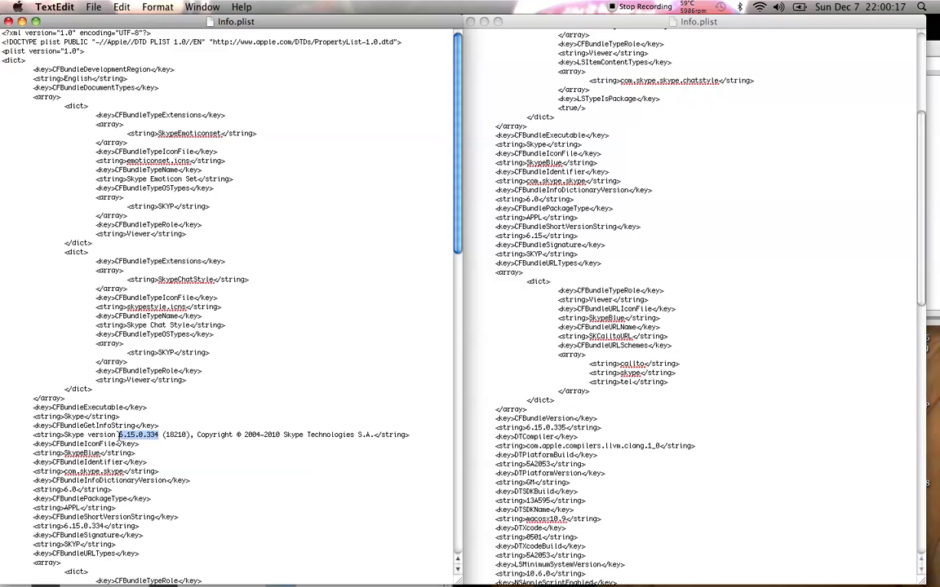
right_click(137, 434)
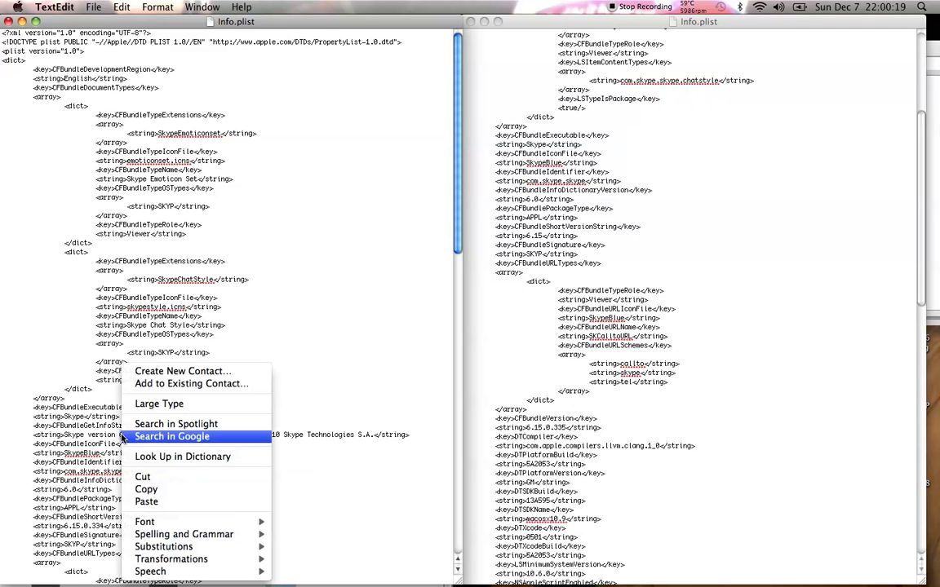
mouse_move(147, 501)
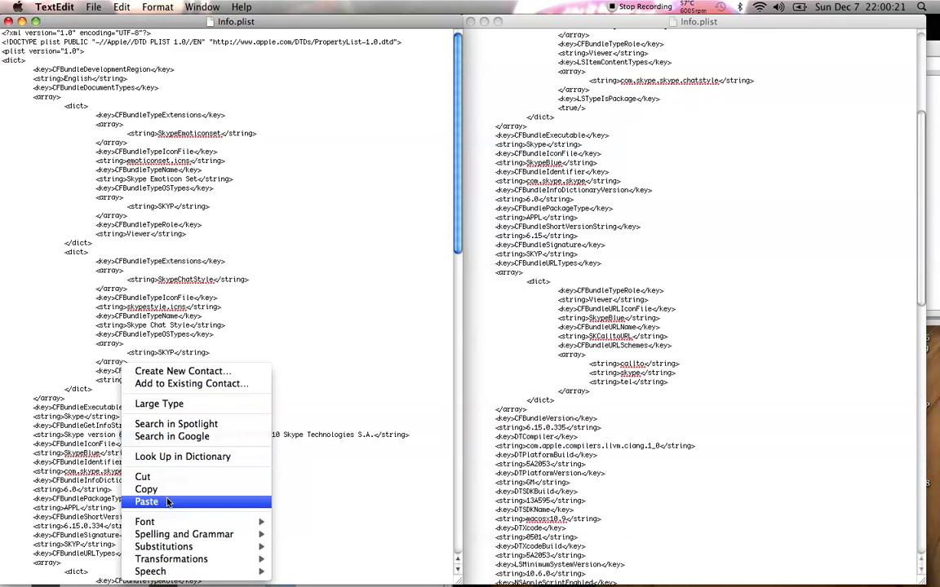
left_click(147, 501)
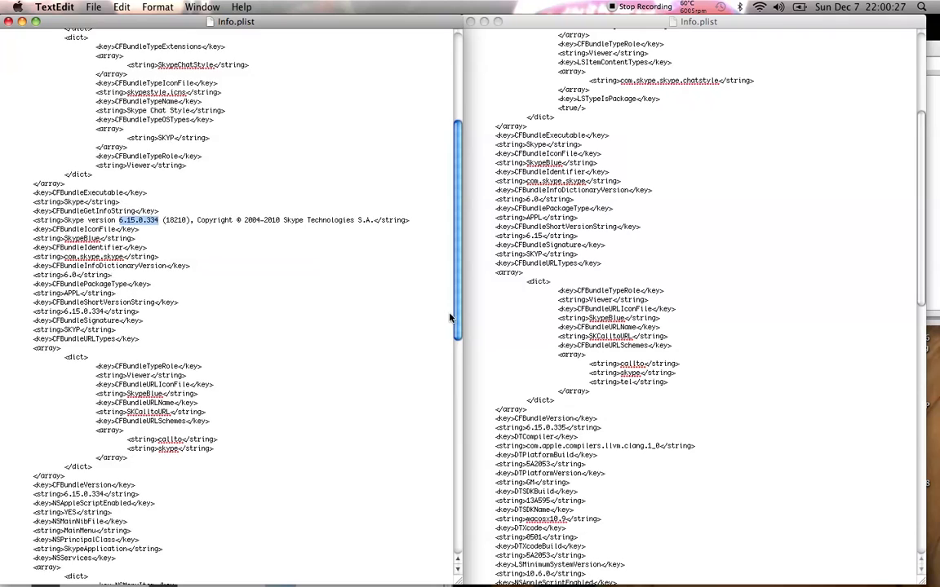
scroll("down", 3)
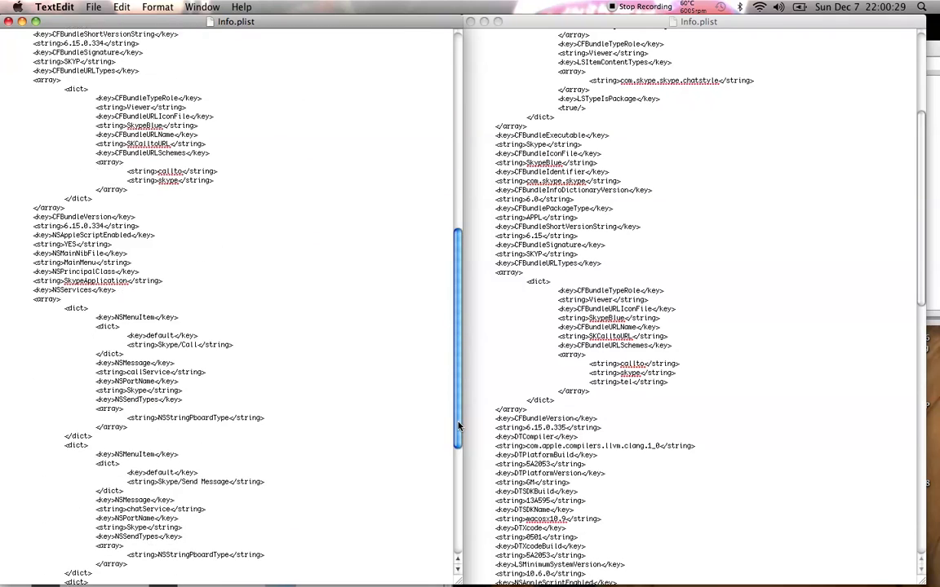
scroll("down", 3)
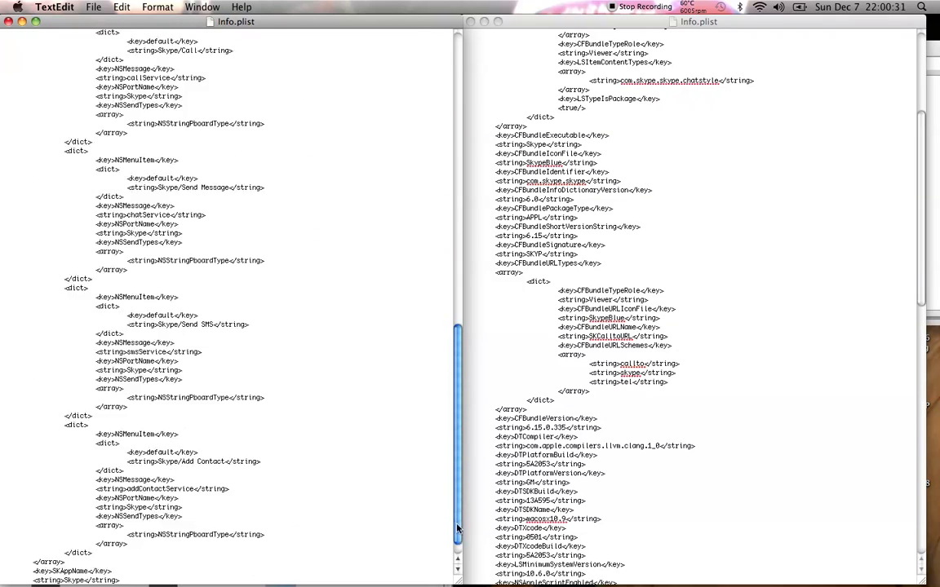
scroll("down", 3)
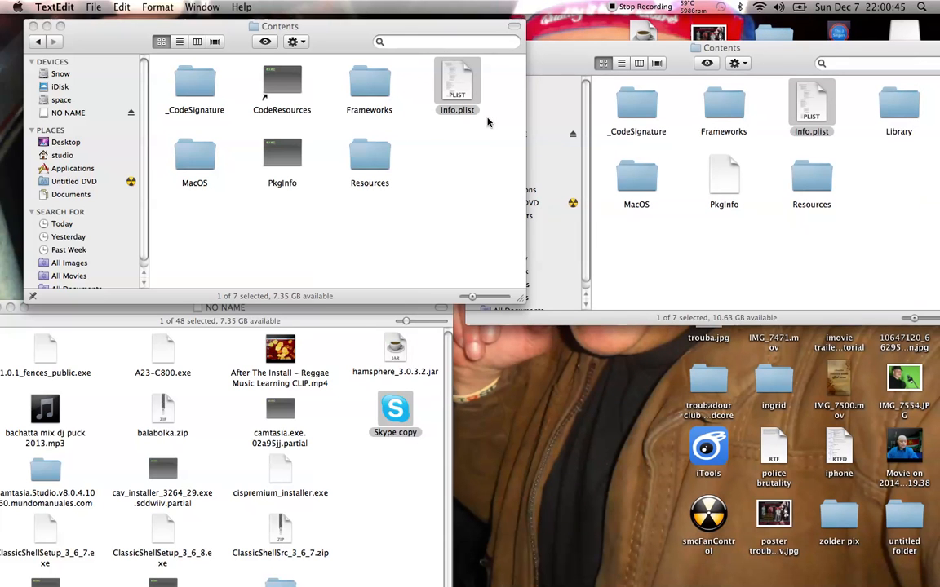
mouse_move(58, 42)
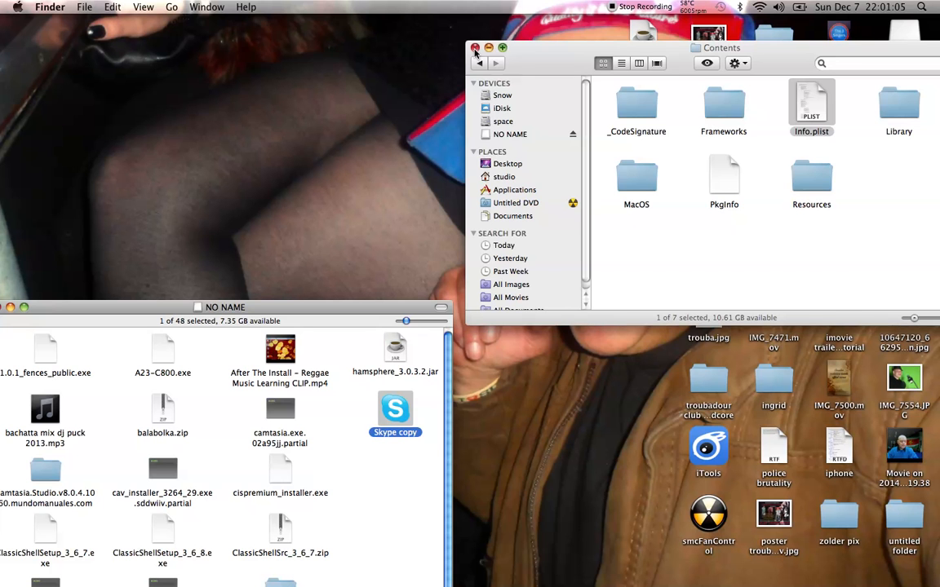
- Close the bundle's Contents folder window, leaving the NO NAME drive listing
left_click(475, 49)
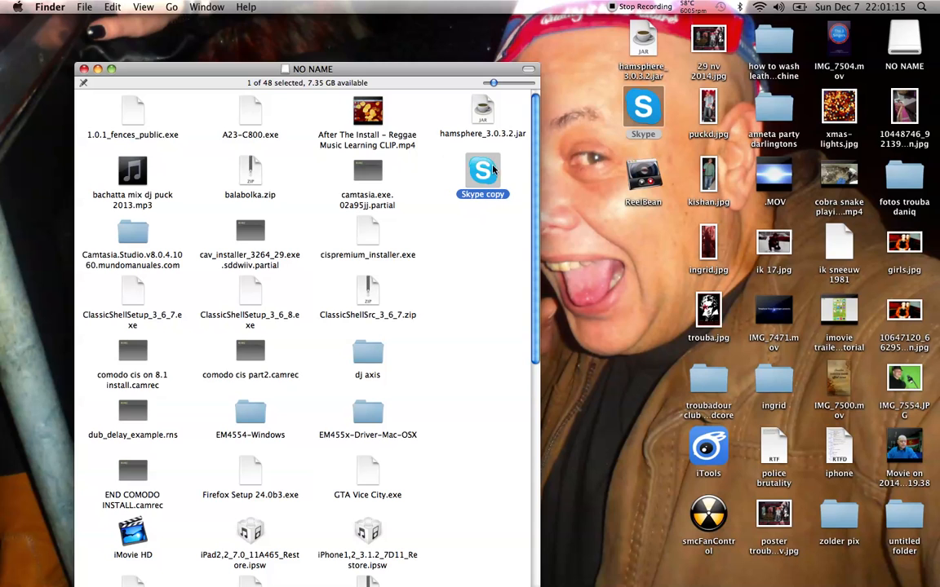
mouse_move(446, 156)
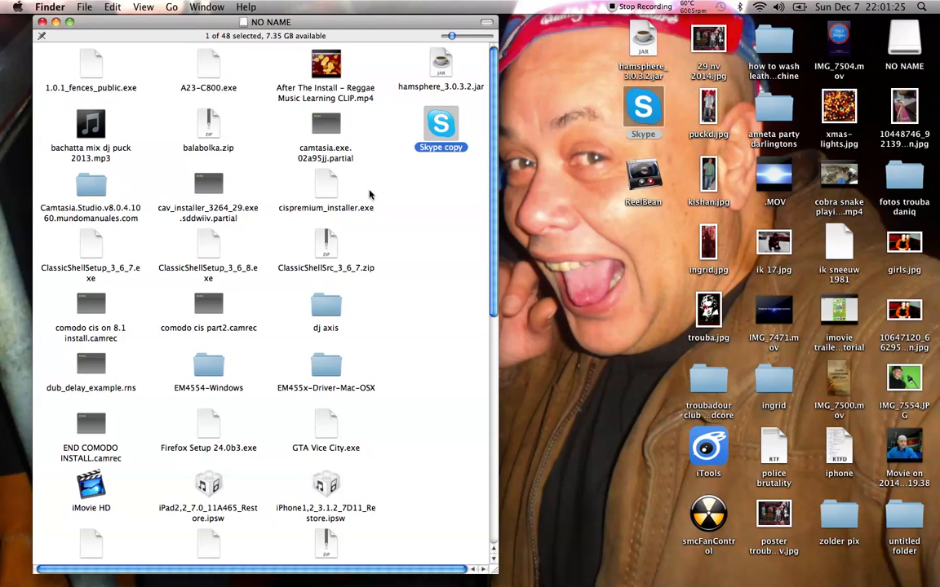
mouse_move(416, 182)
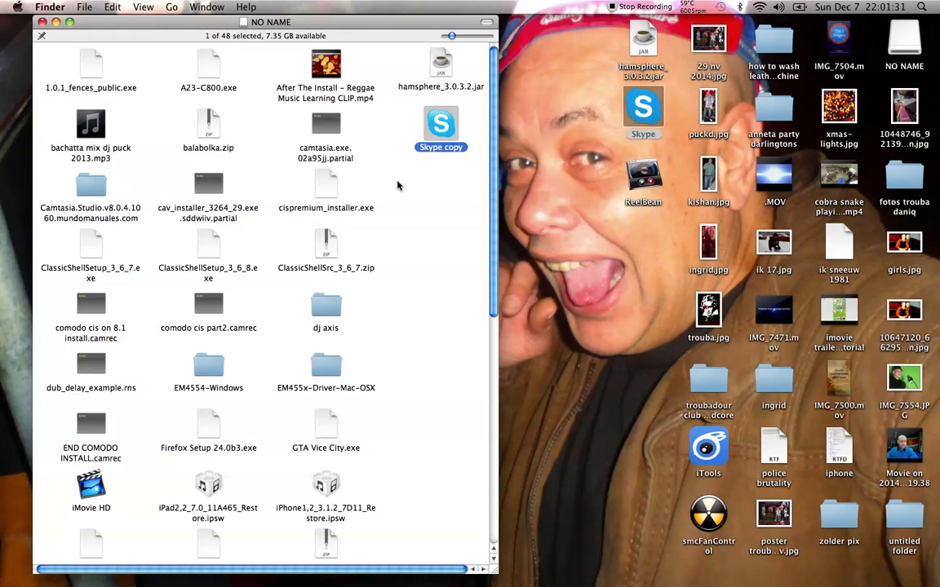
mouse_move(385, 196)
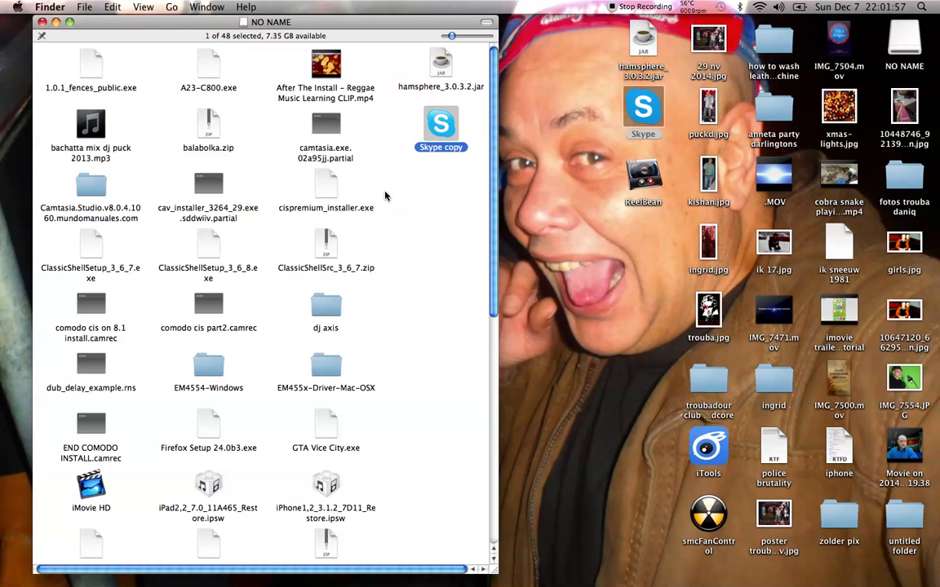
mouse_move(301, 163)
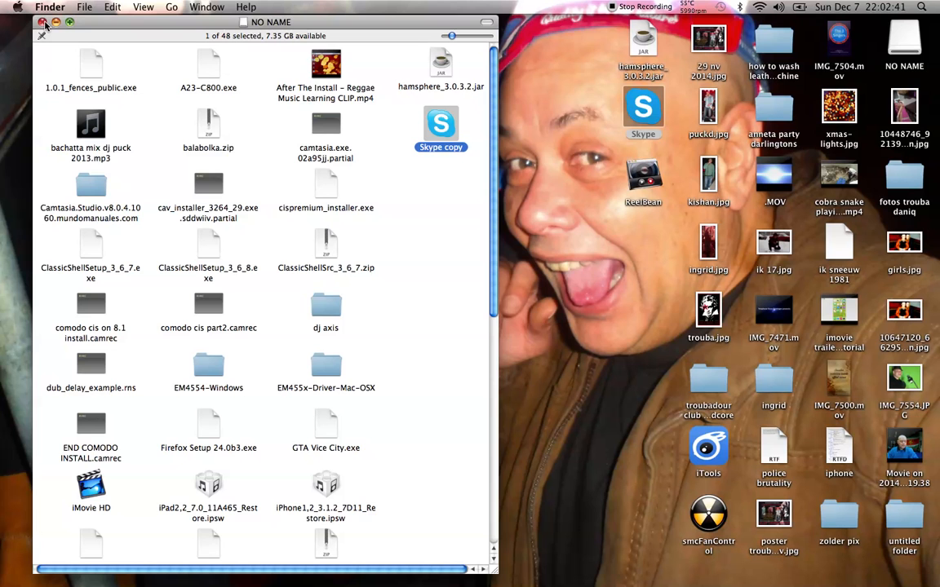
- Close the NO NAME drive window, leaving only the desktop in Finder
left_click(52, 20)
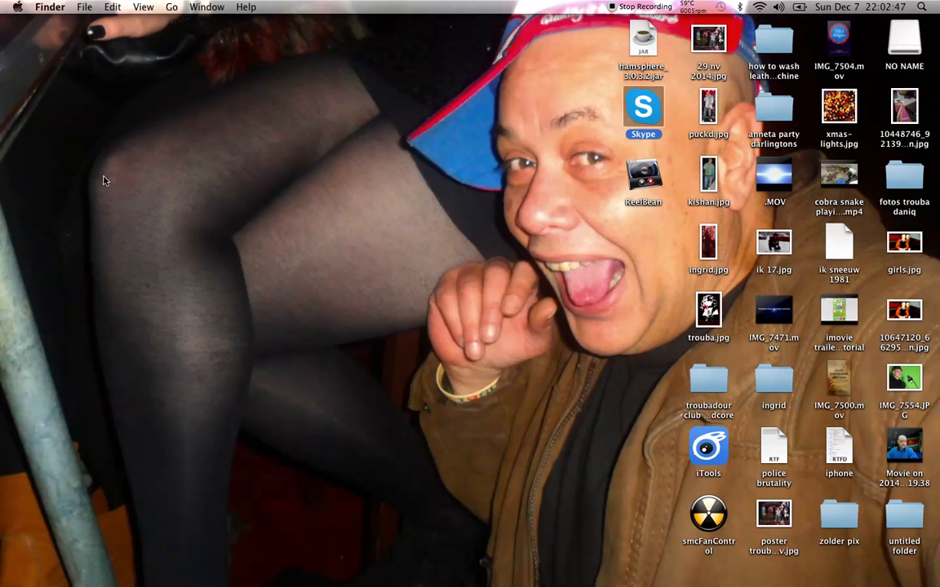
mouse_move(731, 568)
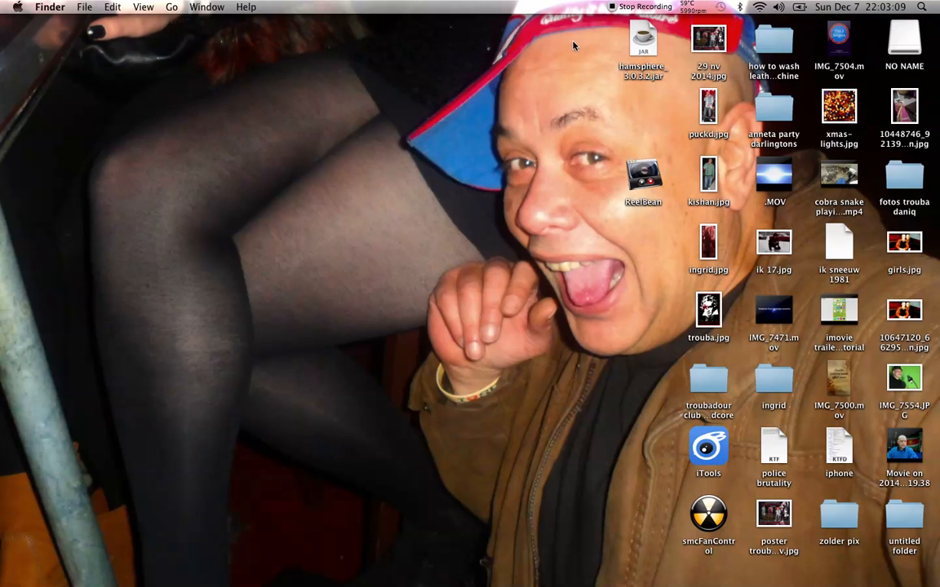
mouse_move(610, 30)
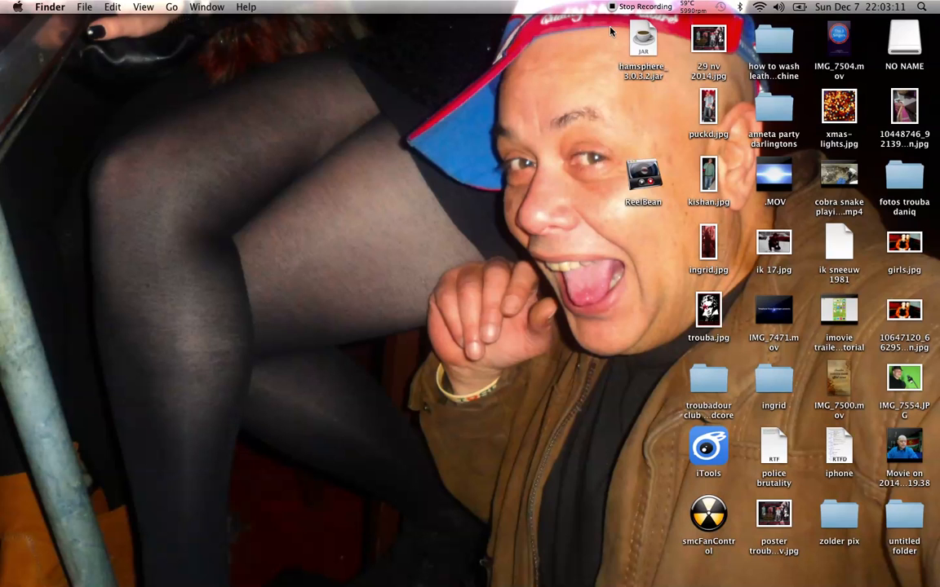